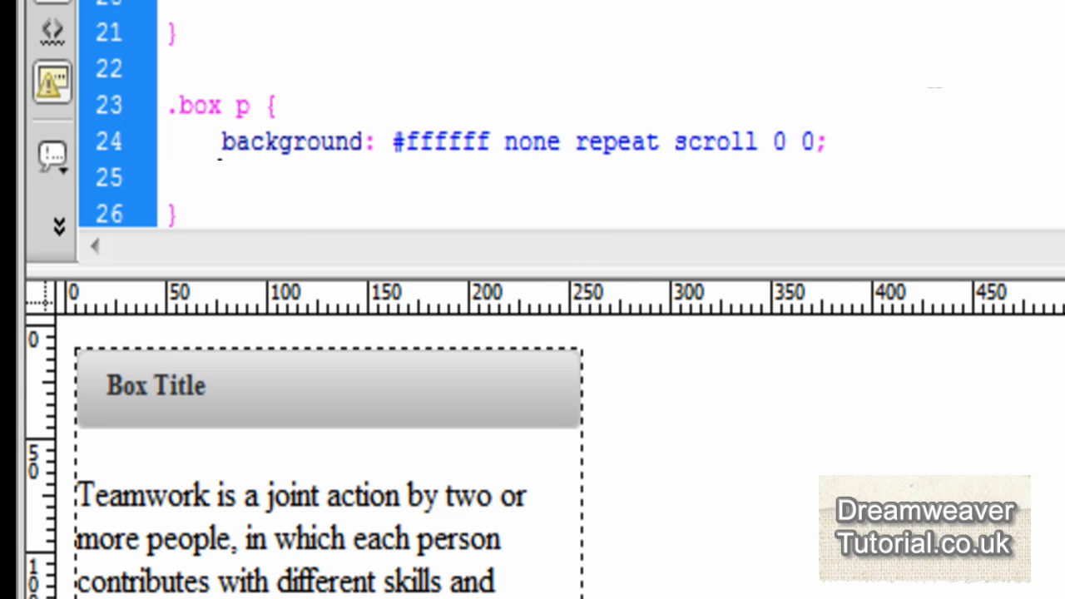
- Add border-color: #d8d9da to the .box p rule
left_click(218, 177)
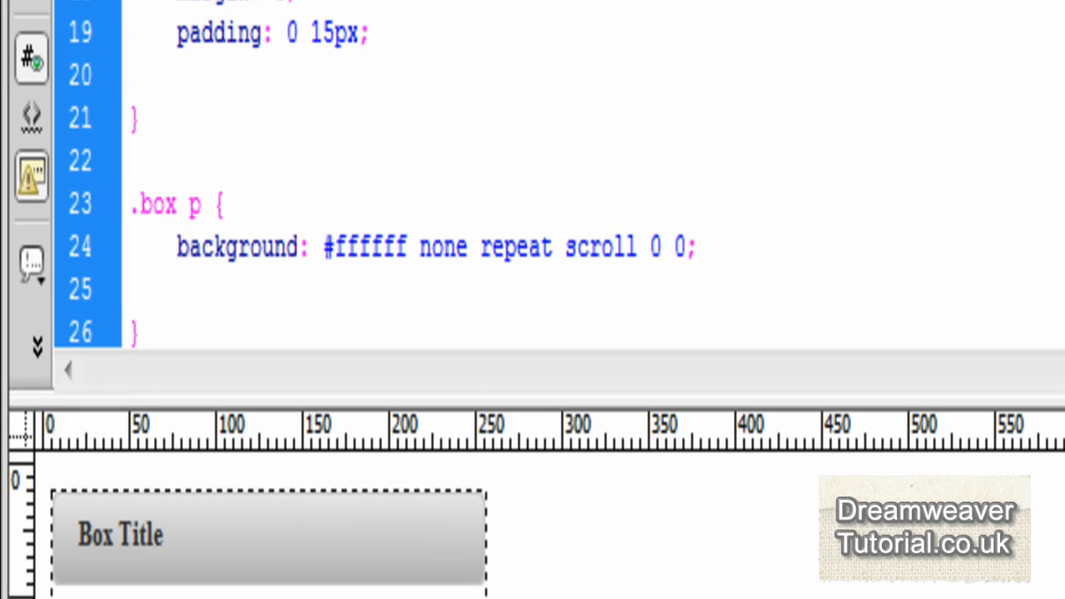
type("bo")
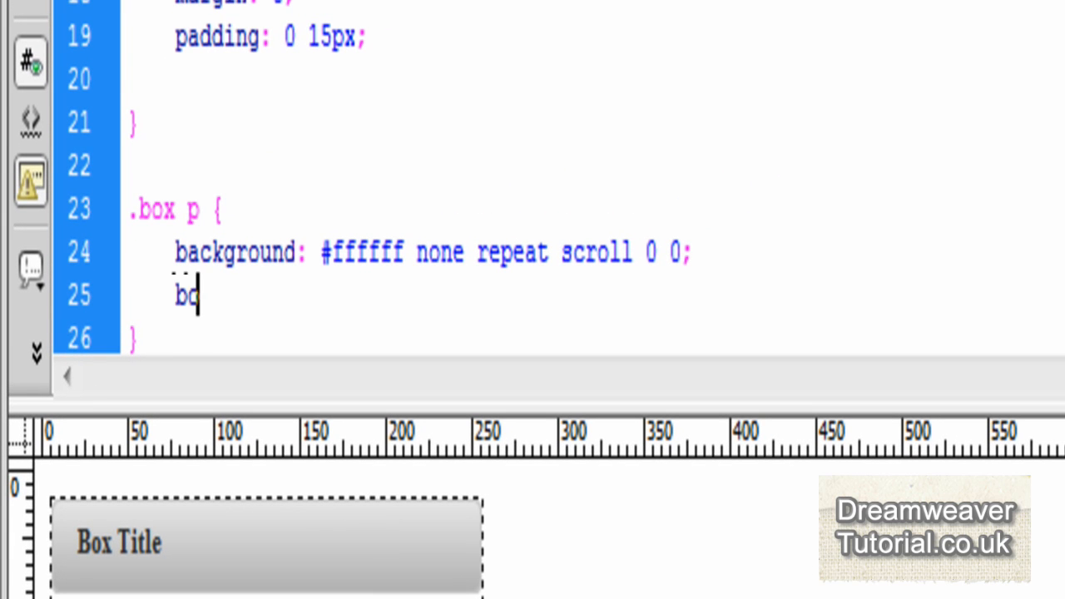
type("rder-color:#")
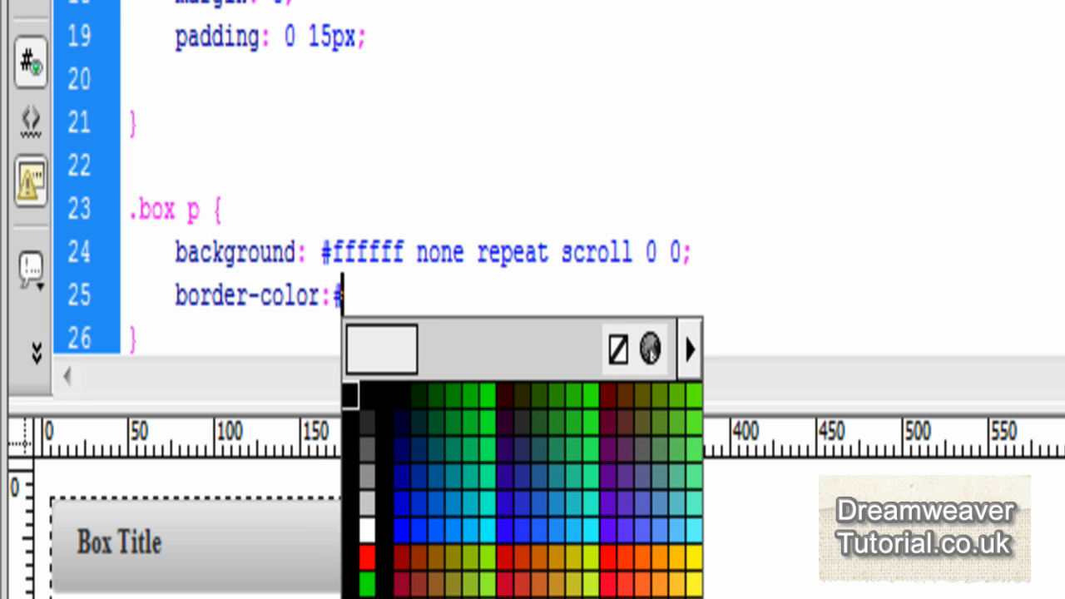
type("d")
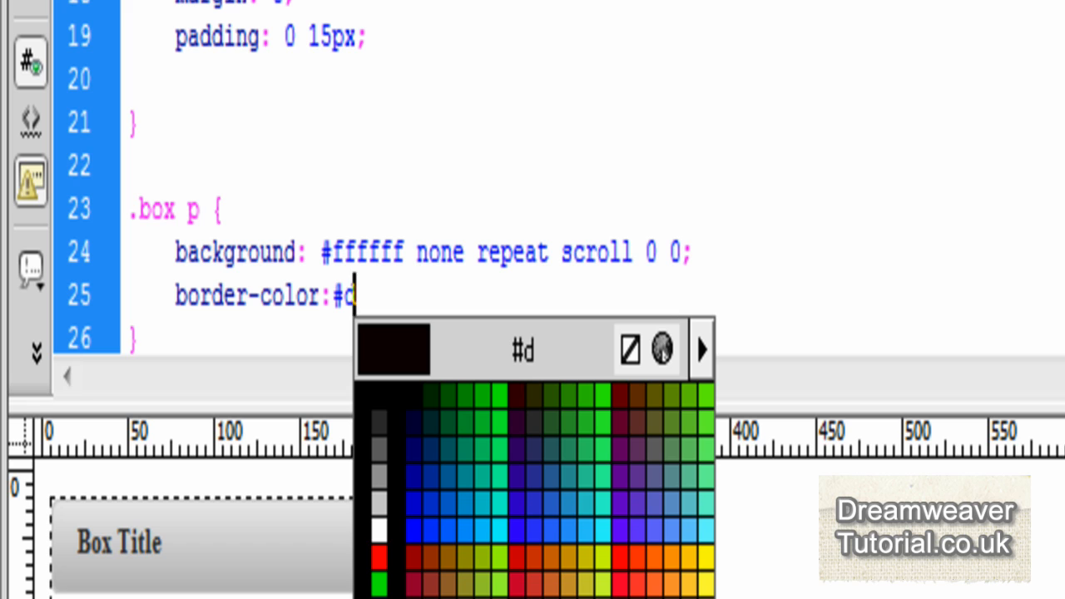
type("8d9da;")
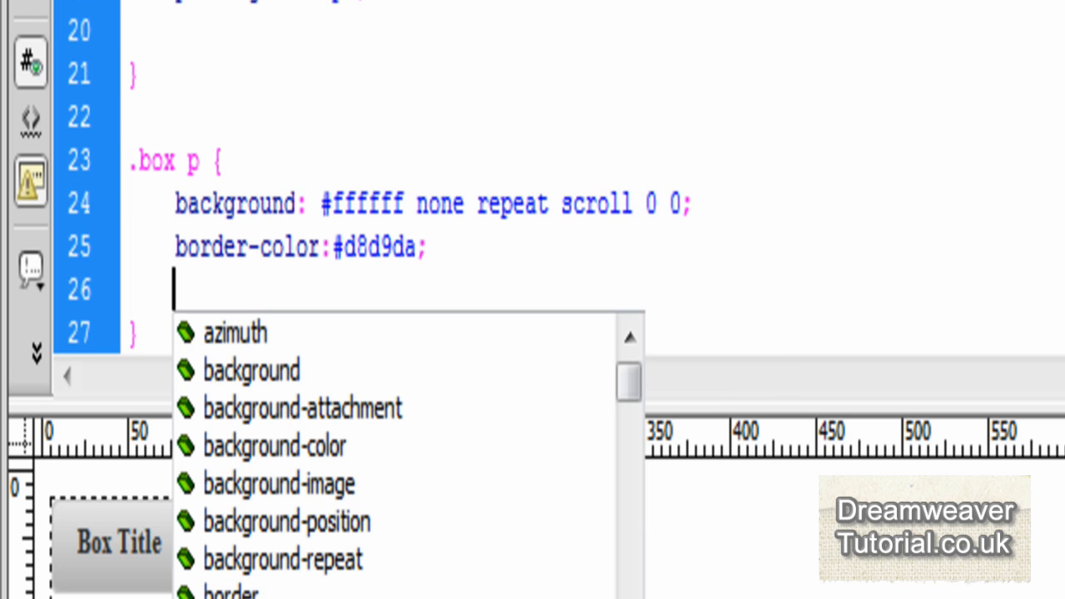
- Add border-width: 0 1px so only the sides get a 1px border
type("b")
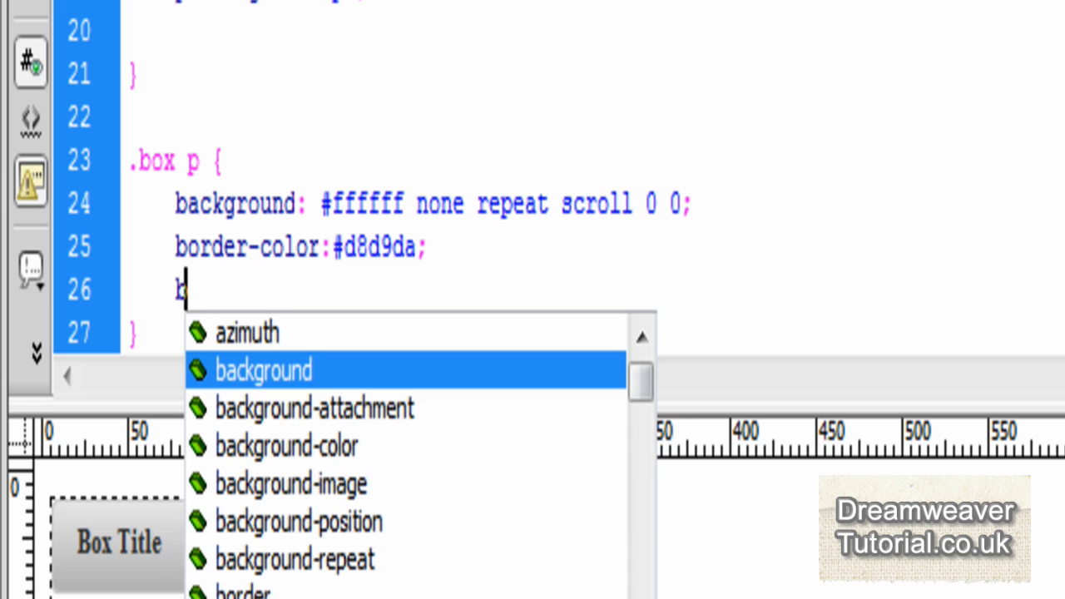
type("order")
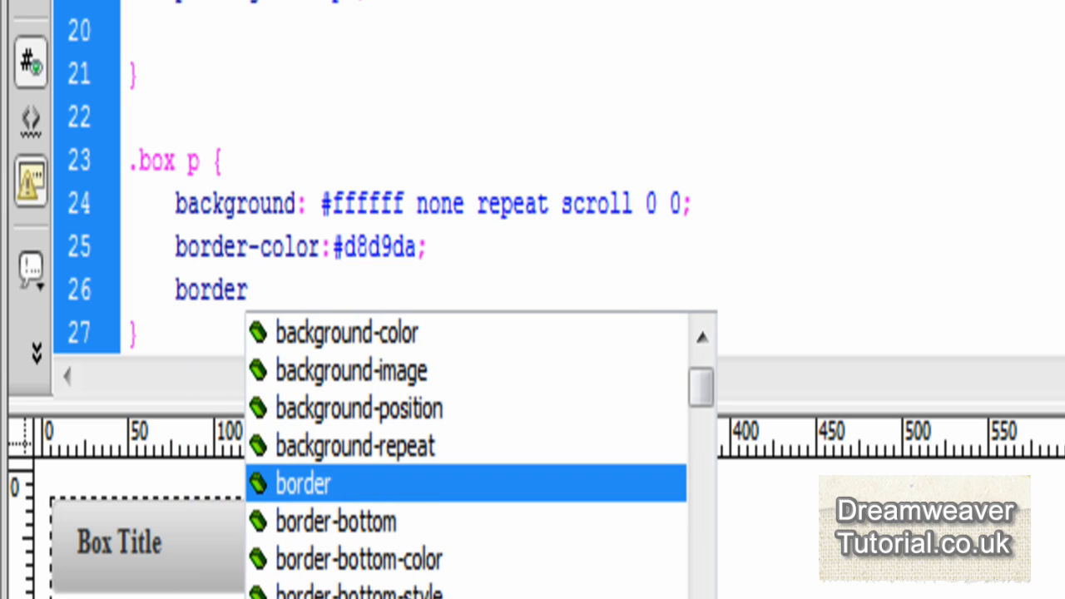
type("-")
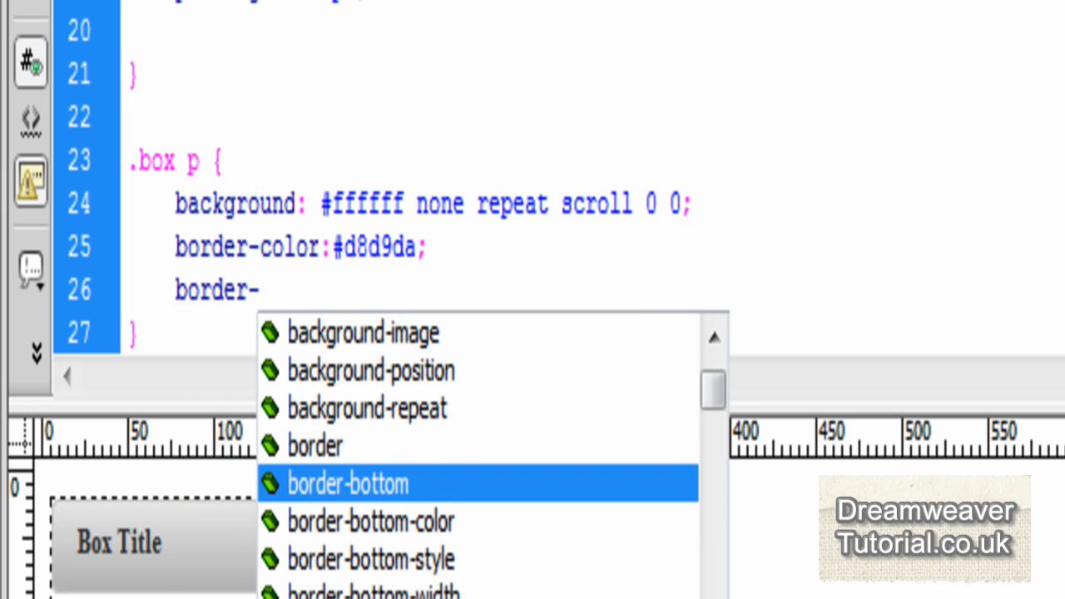
type("width:")
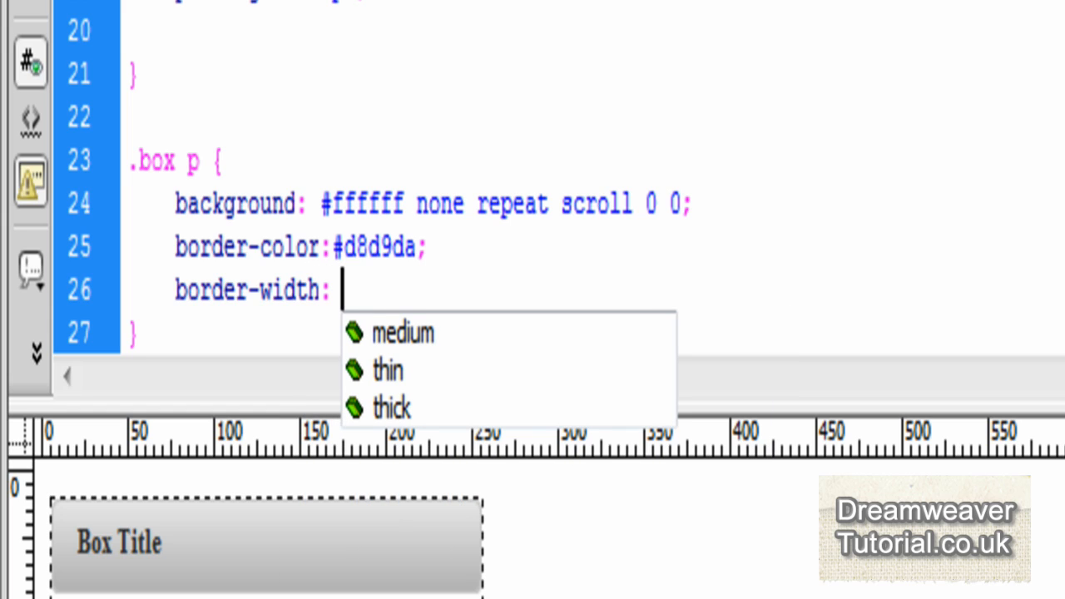
type("0")
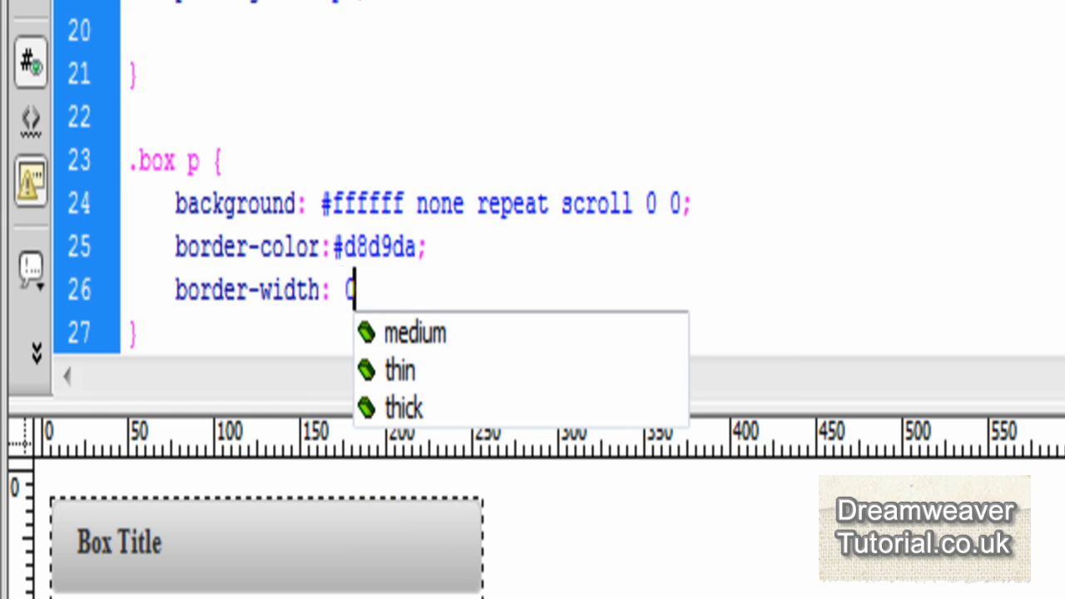
type("1p")
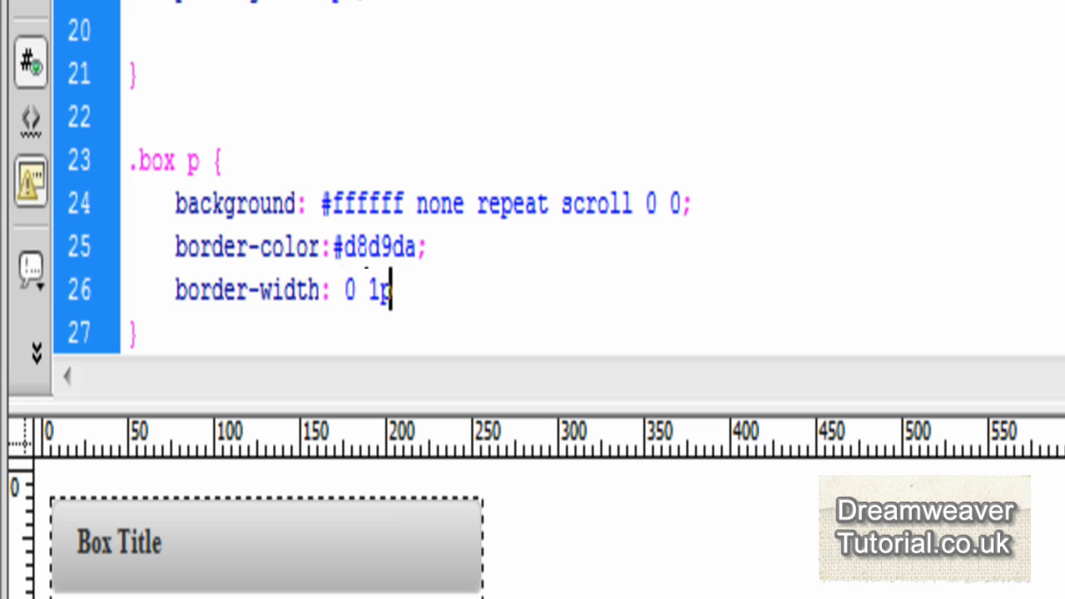
type("x;")
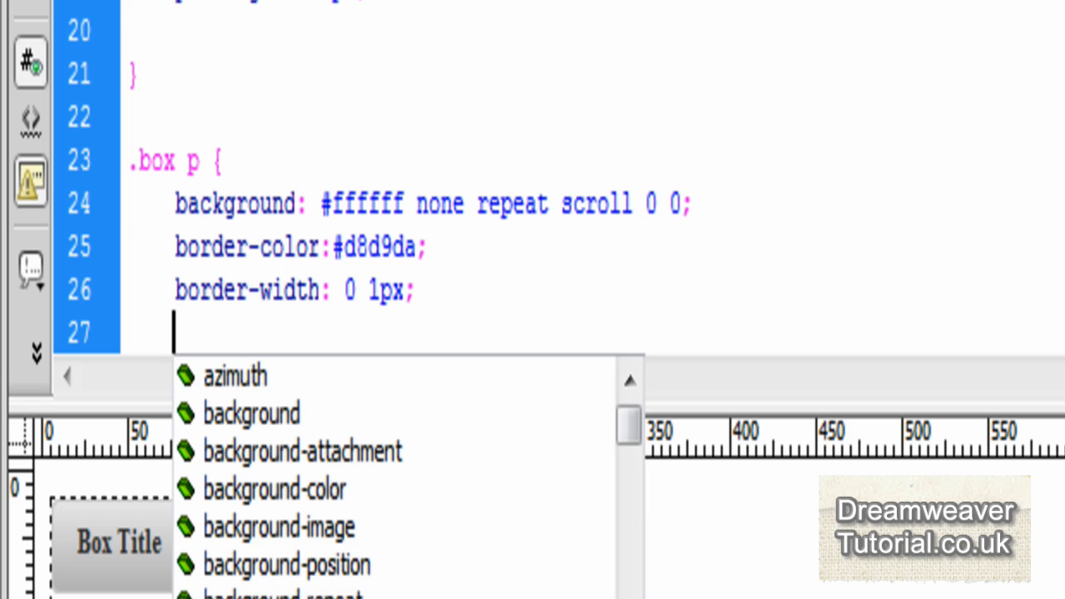
- Add border-style: solid and preview the page in a browser
type("border")
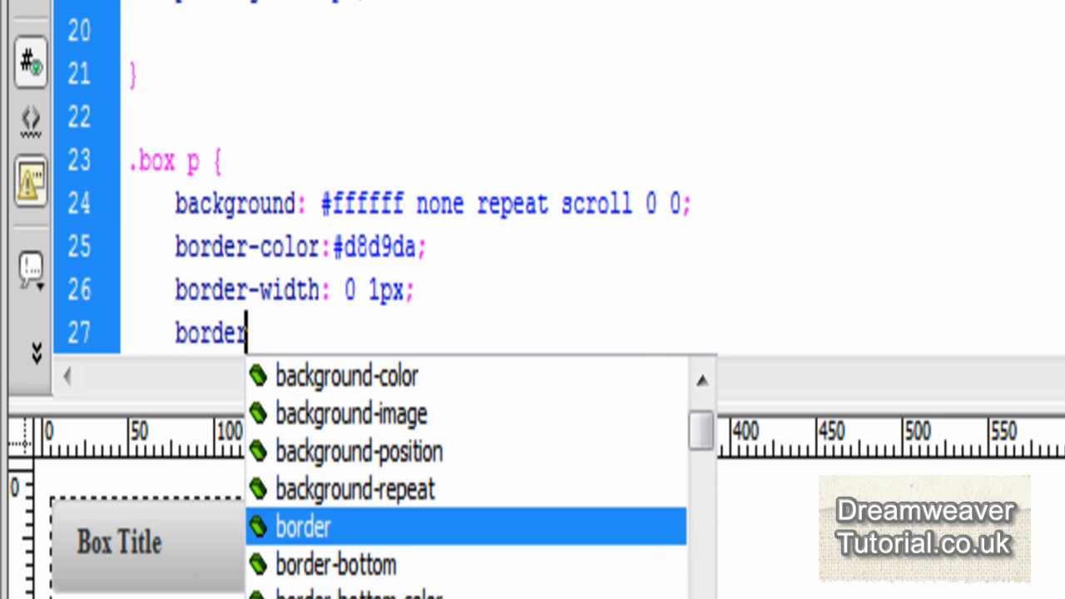
type("-style:")
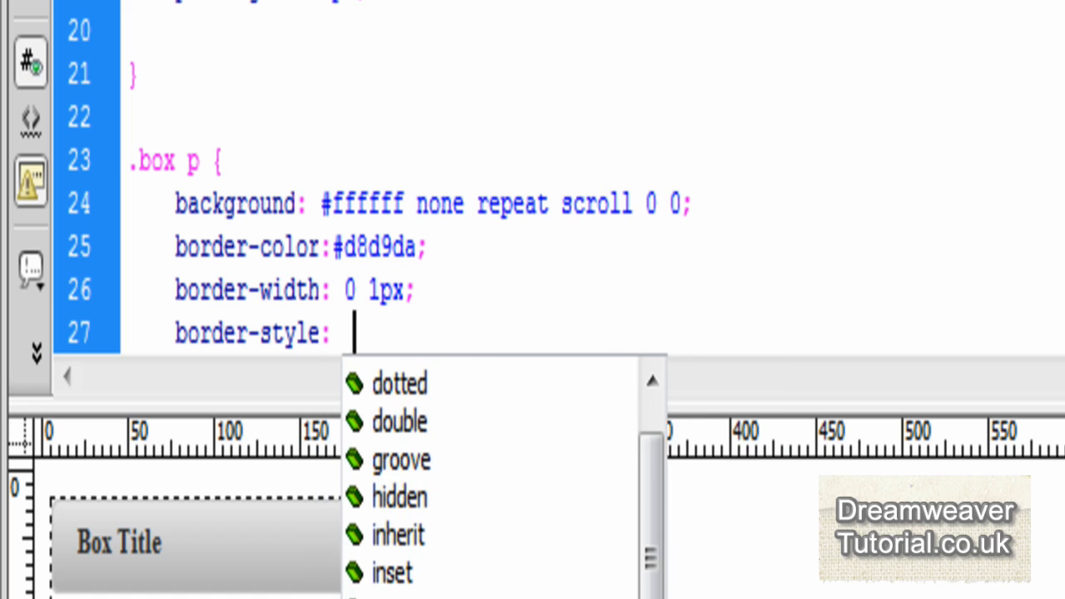
type("solid;")
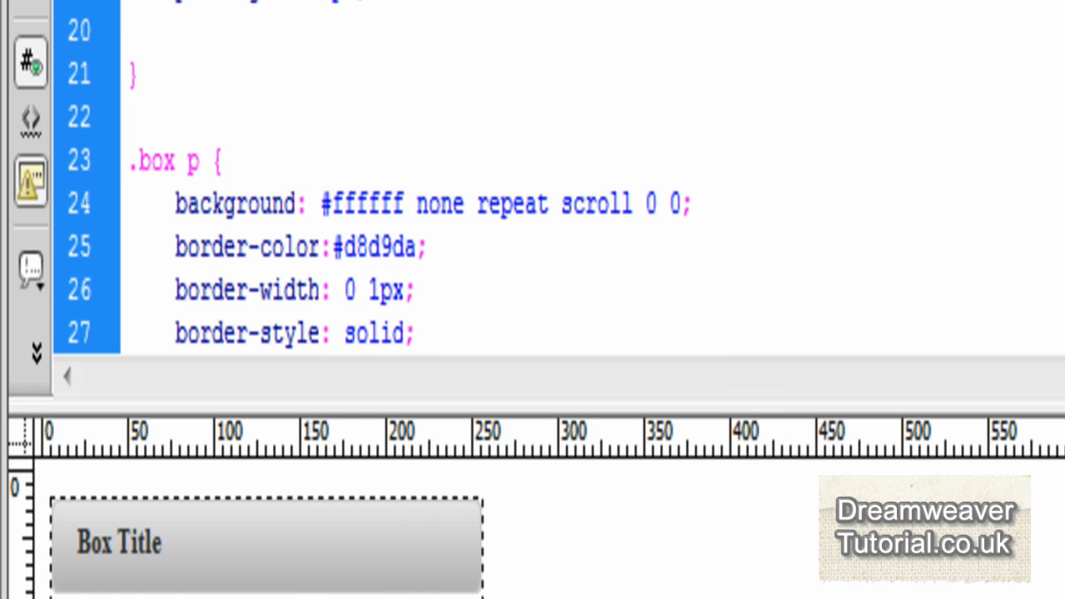
left_click(414, 333)
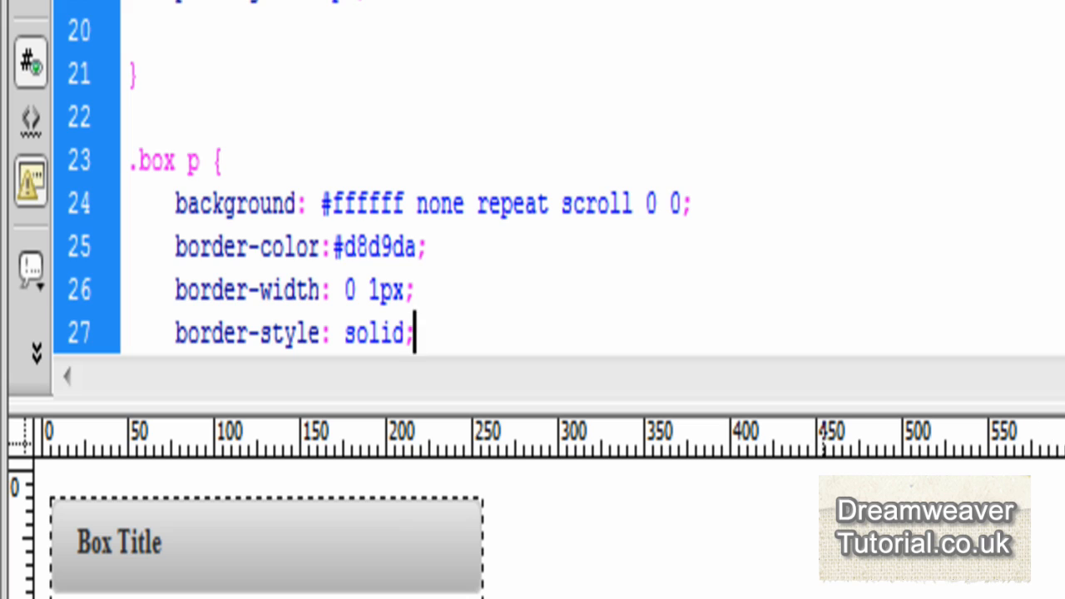
left_click(578, 45)
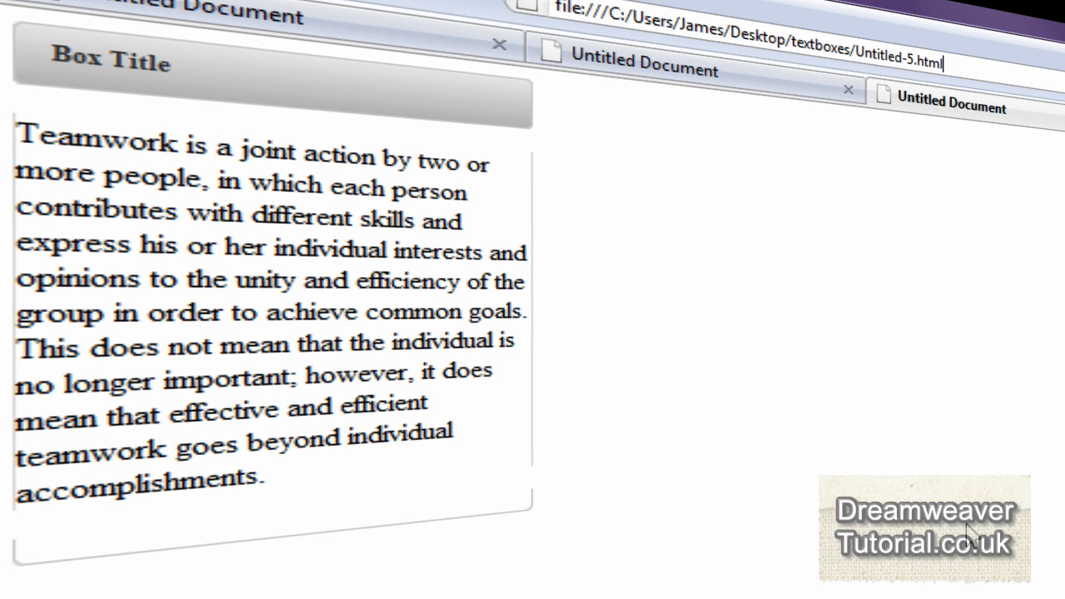
mouse_move(571, 182)
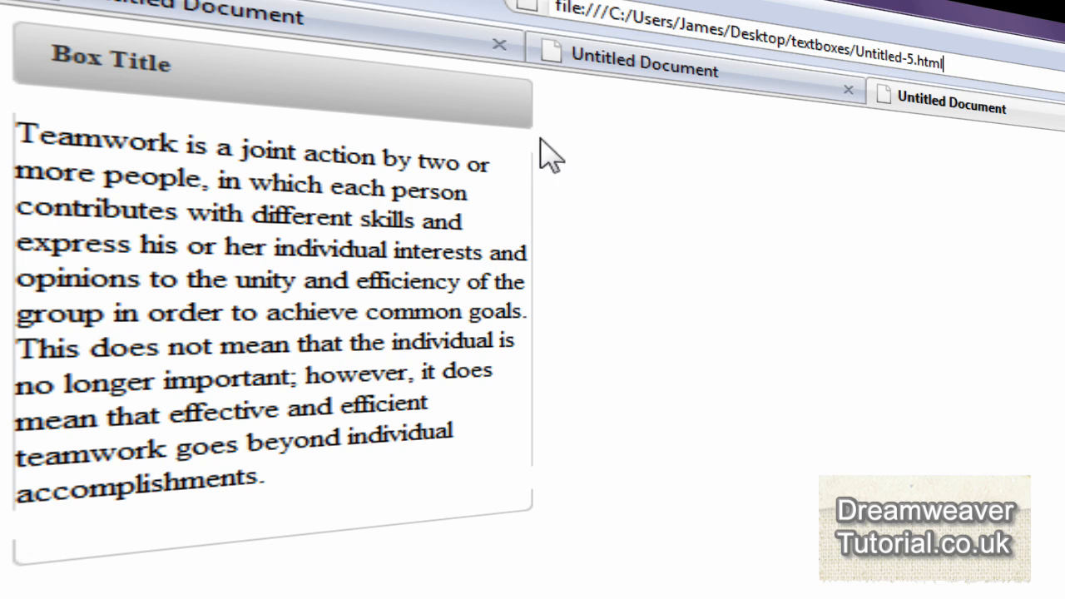
mouse_move(339, 570)
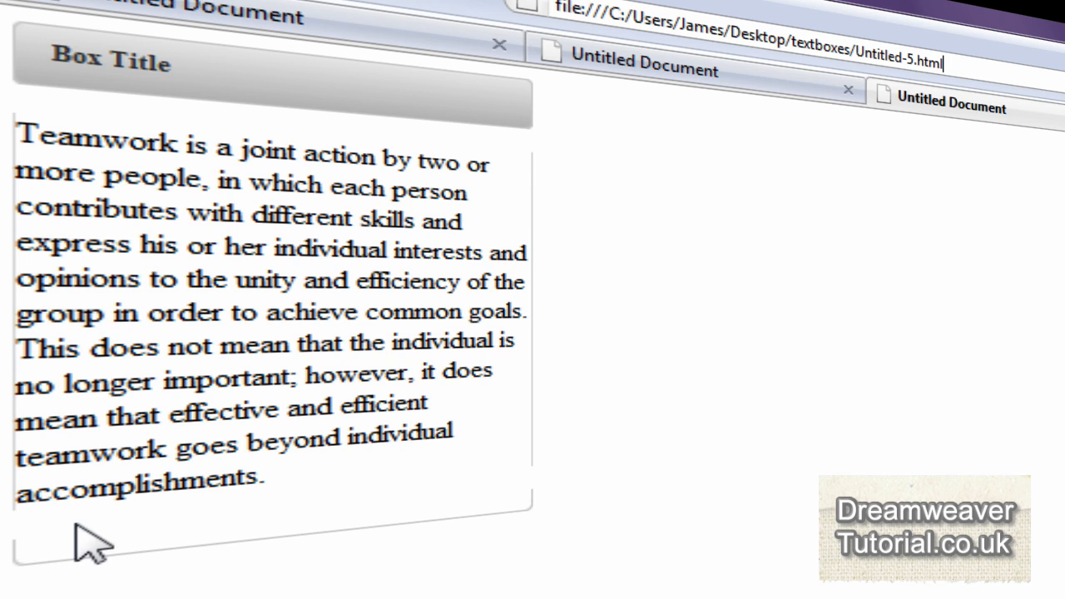
mouse_move(475, 487)
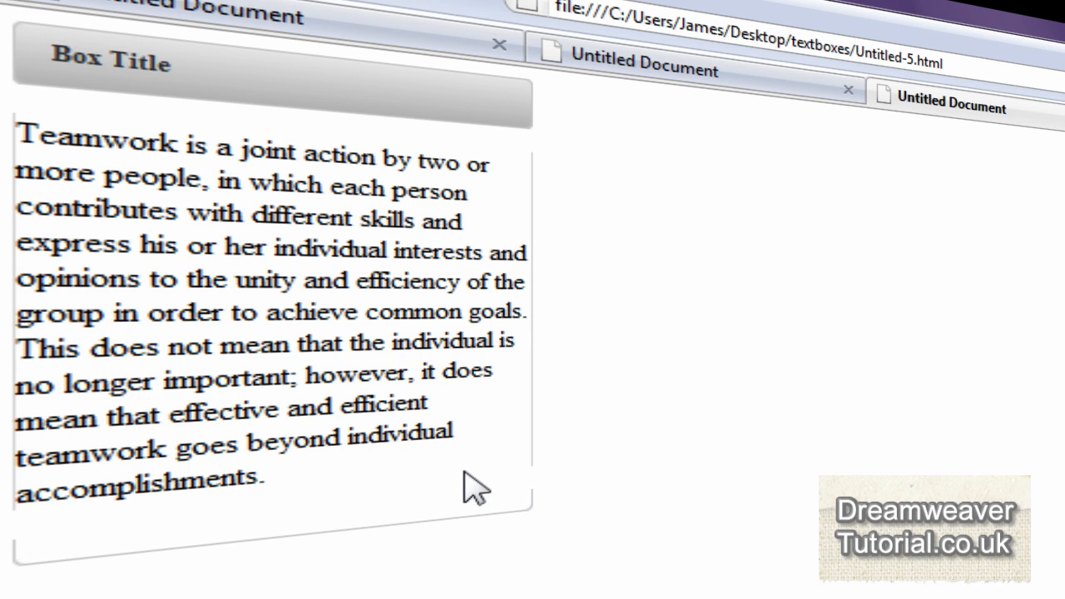
mouse_move(462, 475)
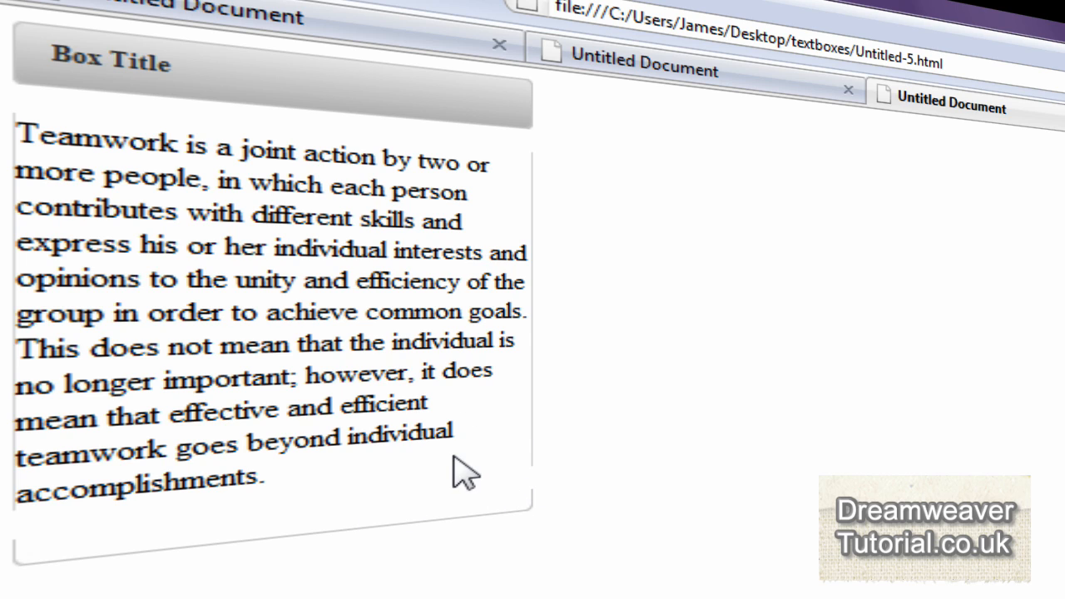
mouse_move(374, 499)
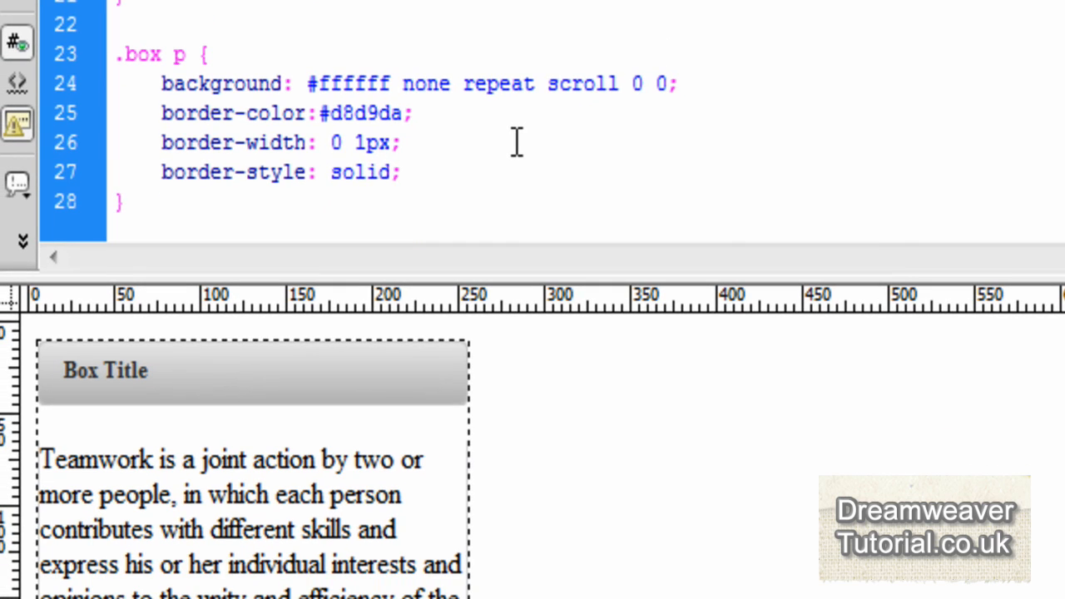
- Give .box p color #444444, font-size 11px and line-height 1.3em
left_click(400, 172)
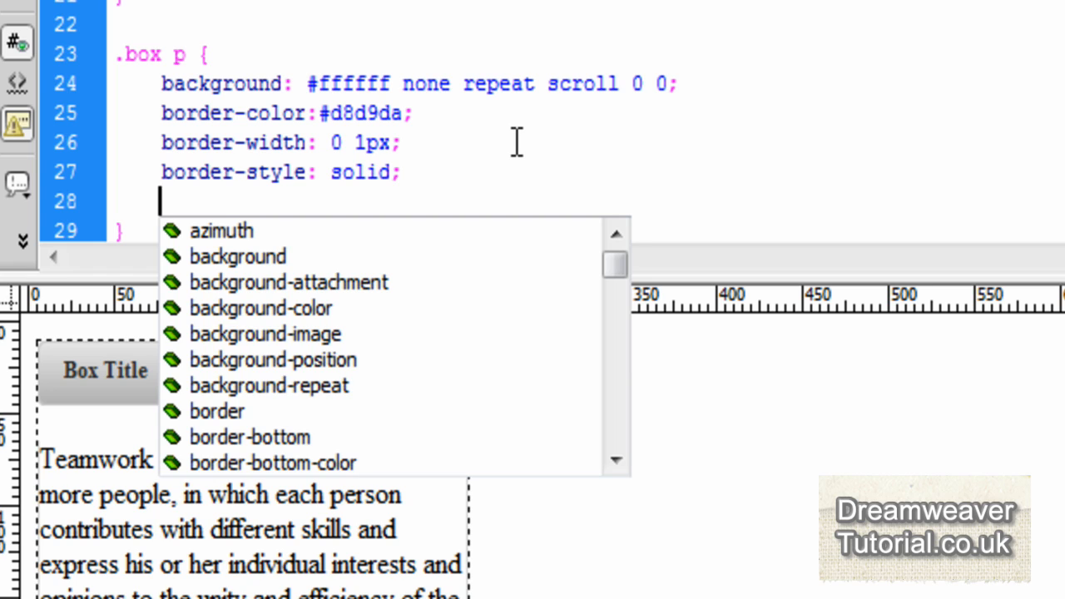
type("color: #444444;")
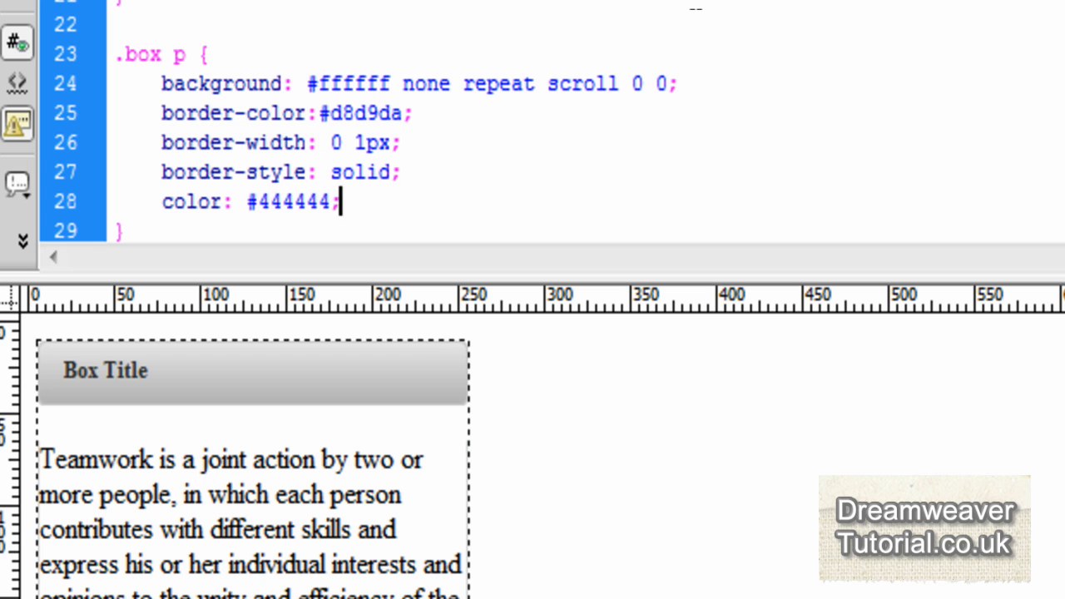
mouse_move(861, 287)
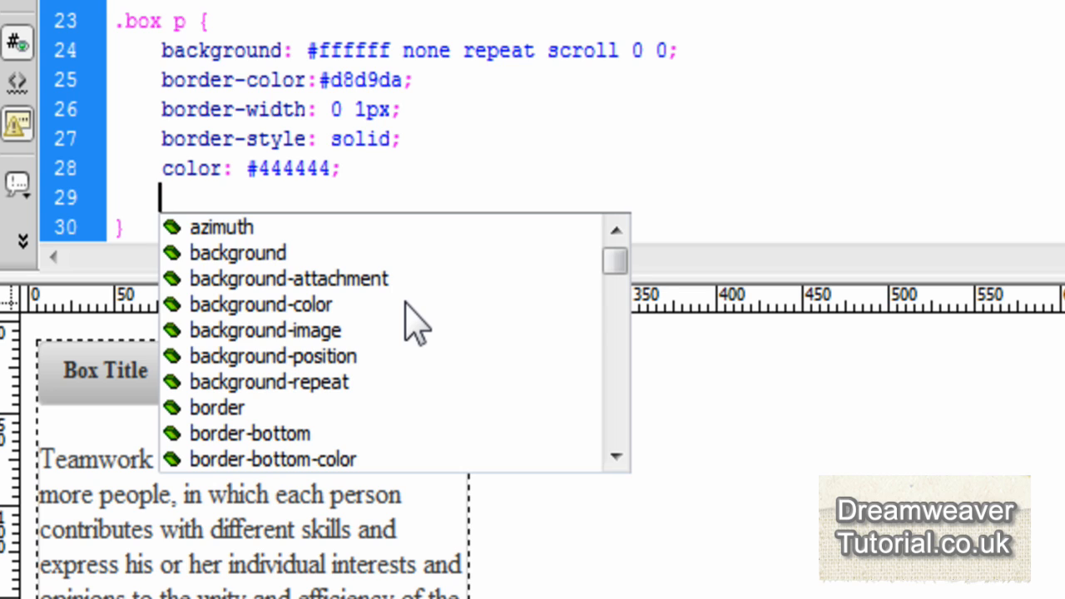
type("font-size: 11px;")
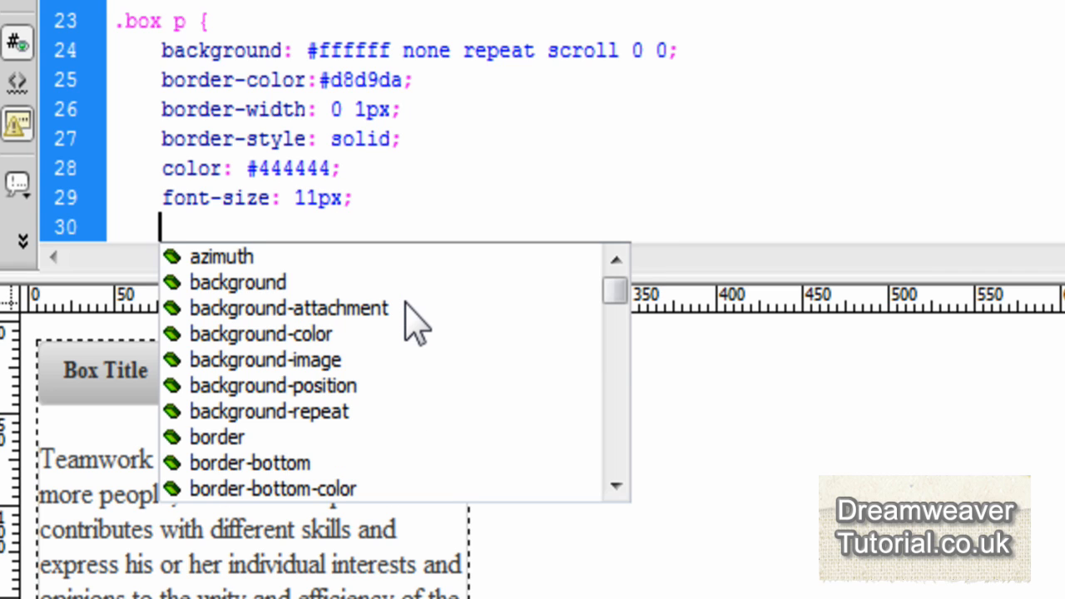
type("line-height:")
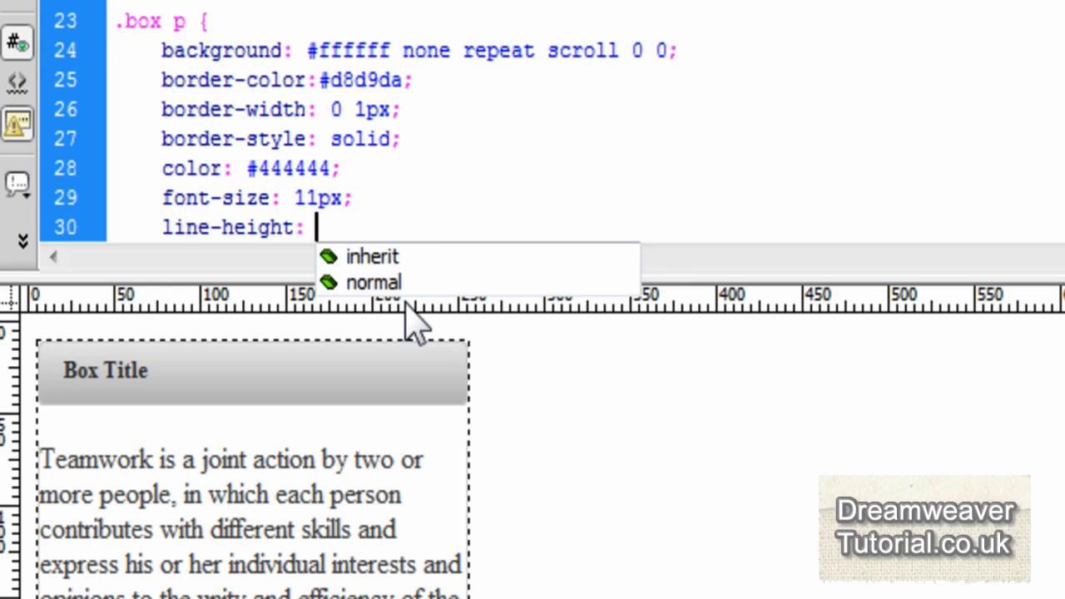
type("1.3em")
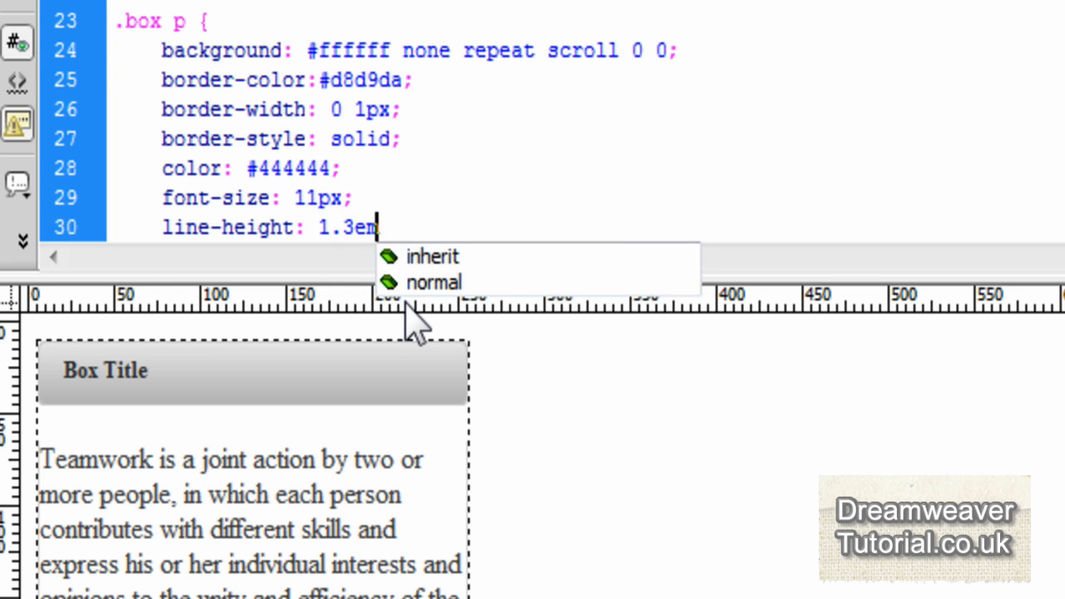
mouse_move(414, 324)
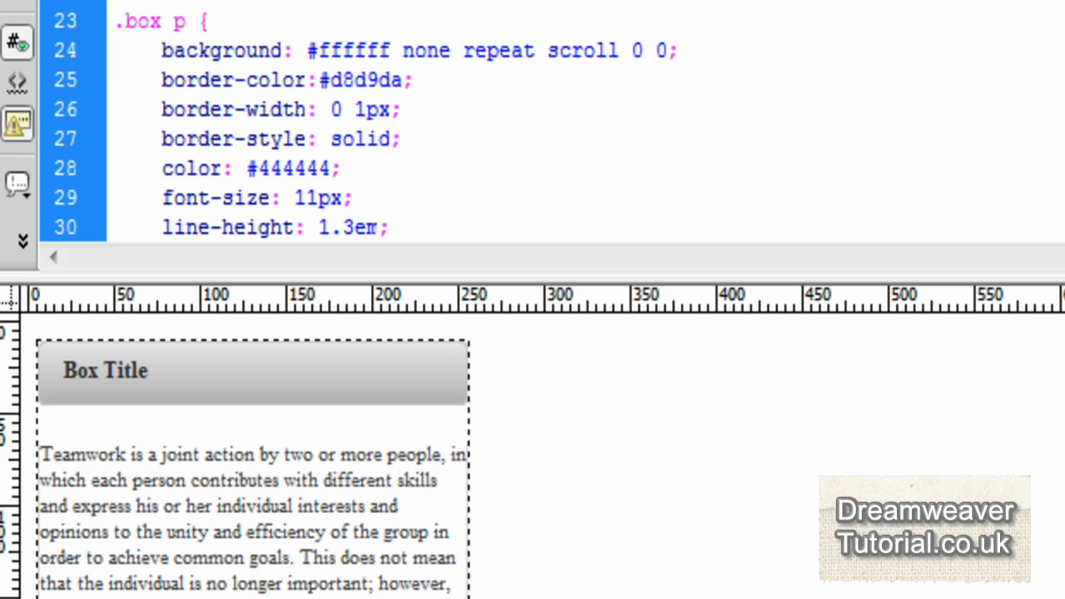
left_click(387, 228)
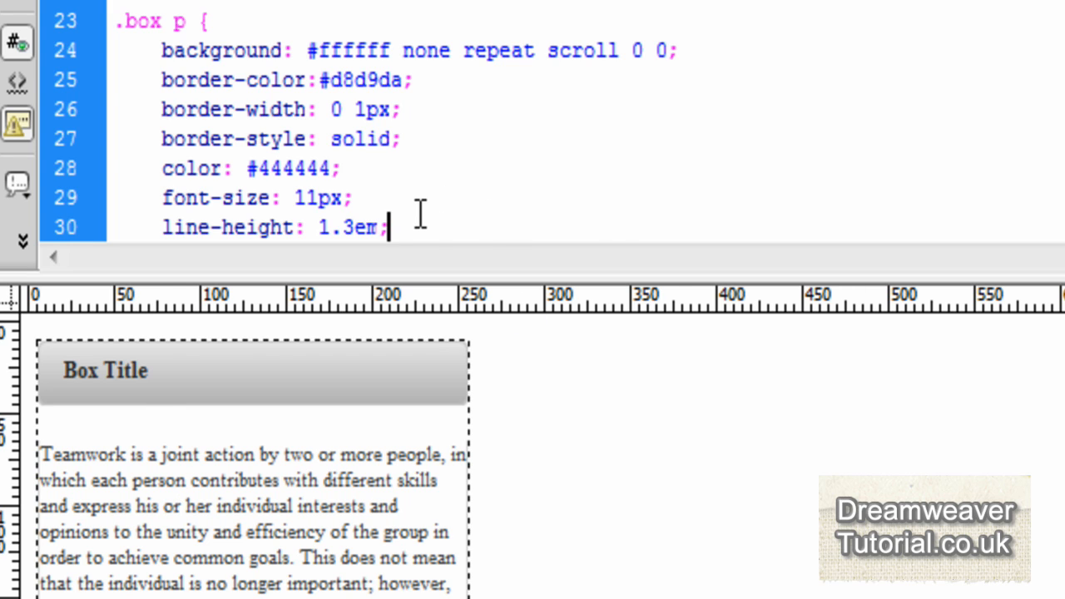
- Add margin: 0 to the .box p rule
key("Return")
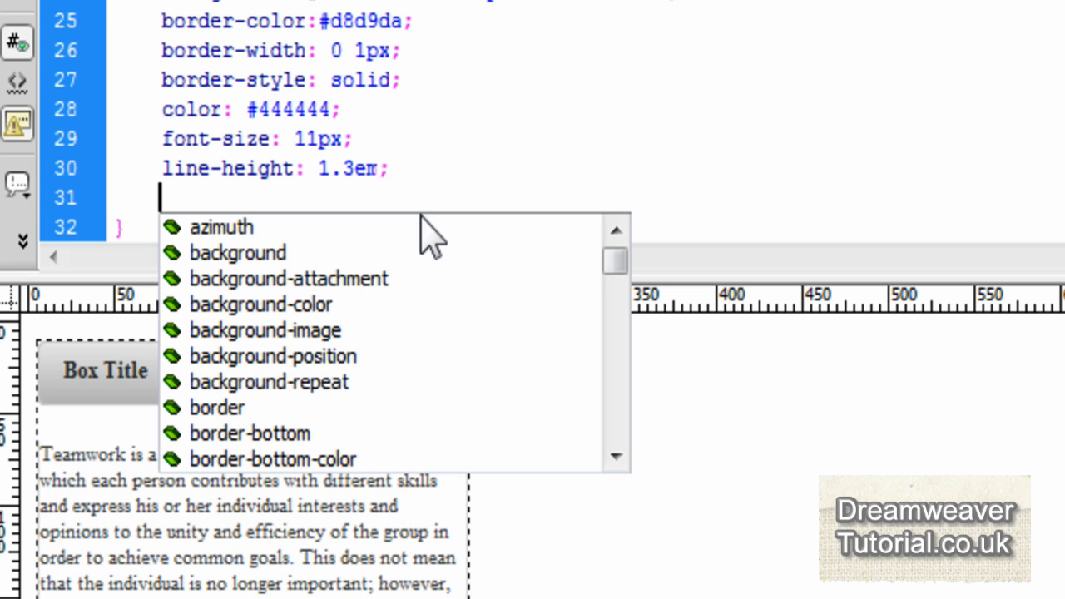
type("margin:")
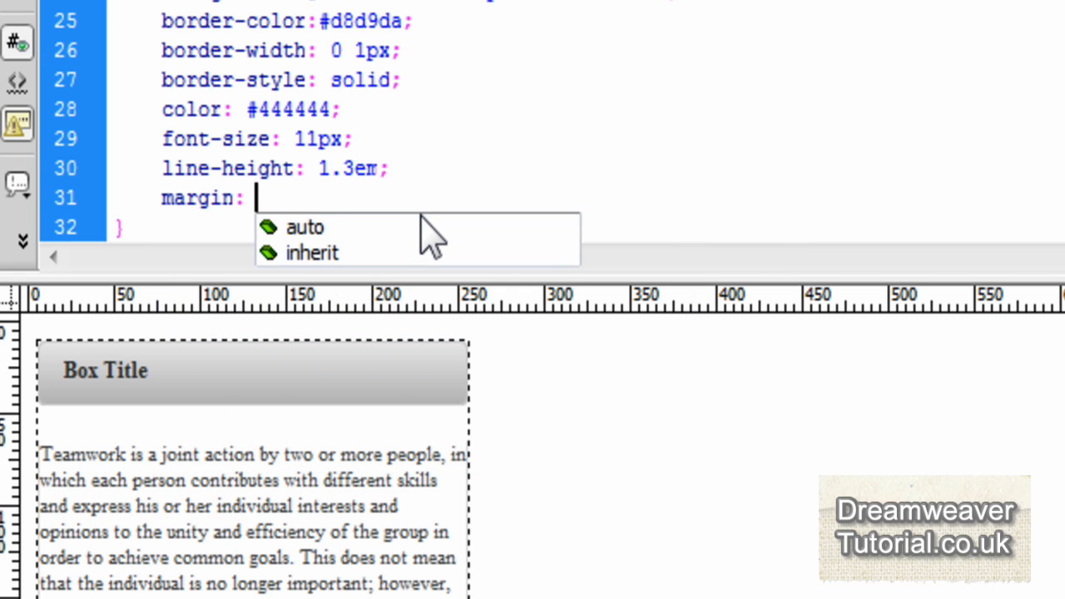
type("0;")
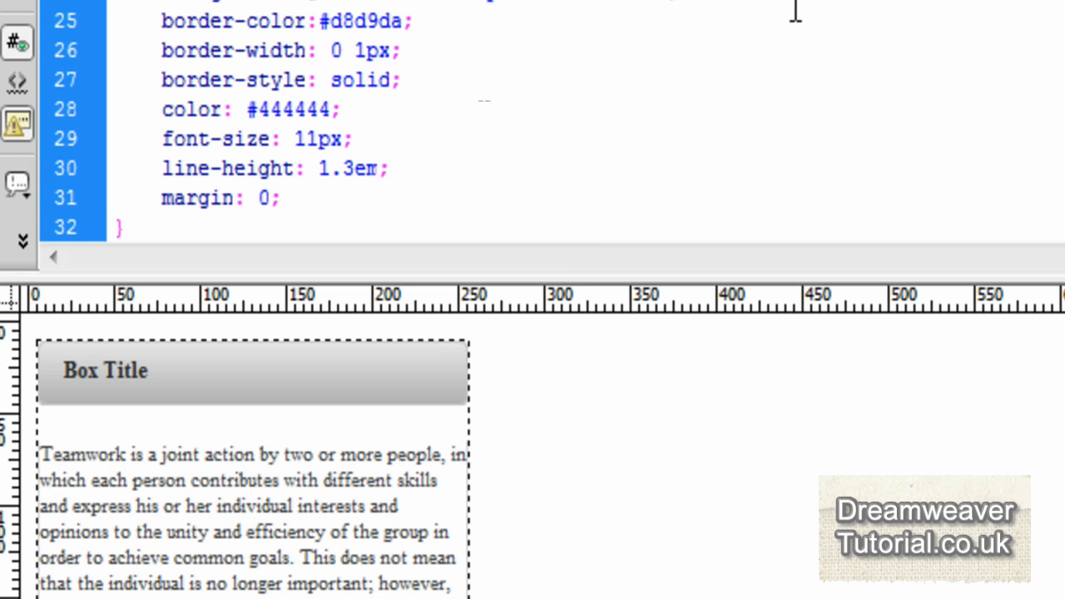
left_click(277, 197)
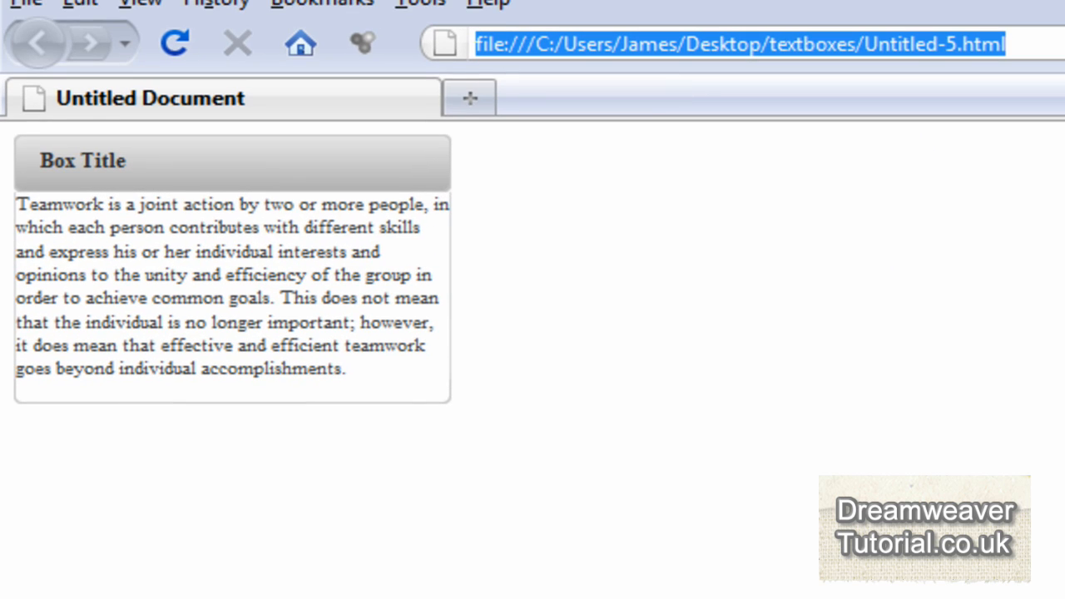
mouse_move(453, 254)
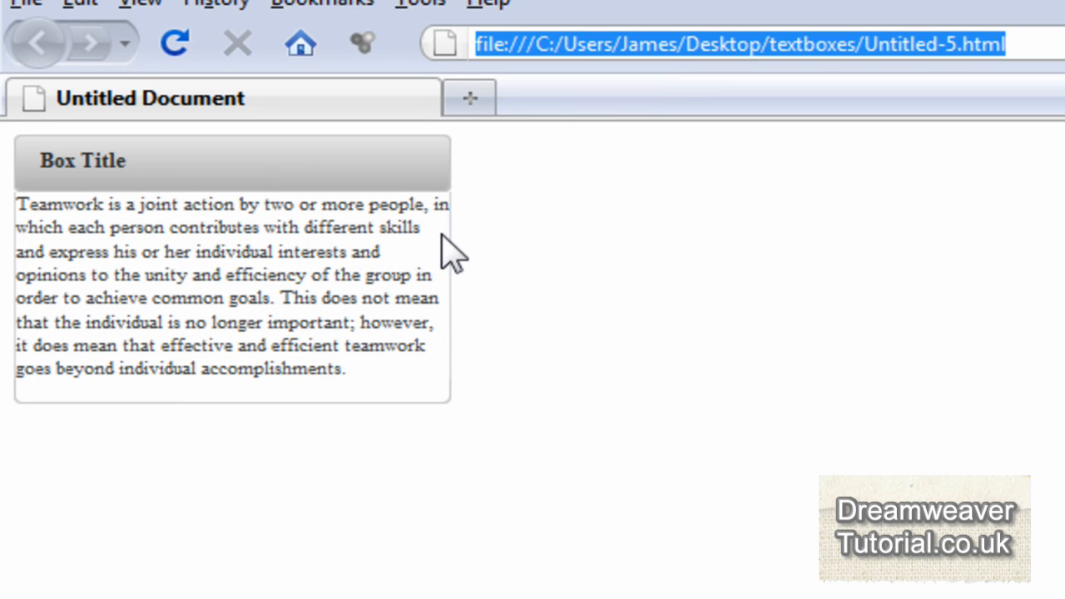
mouse_move(453, 408)
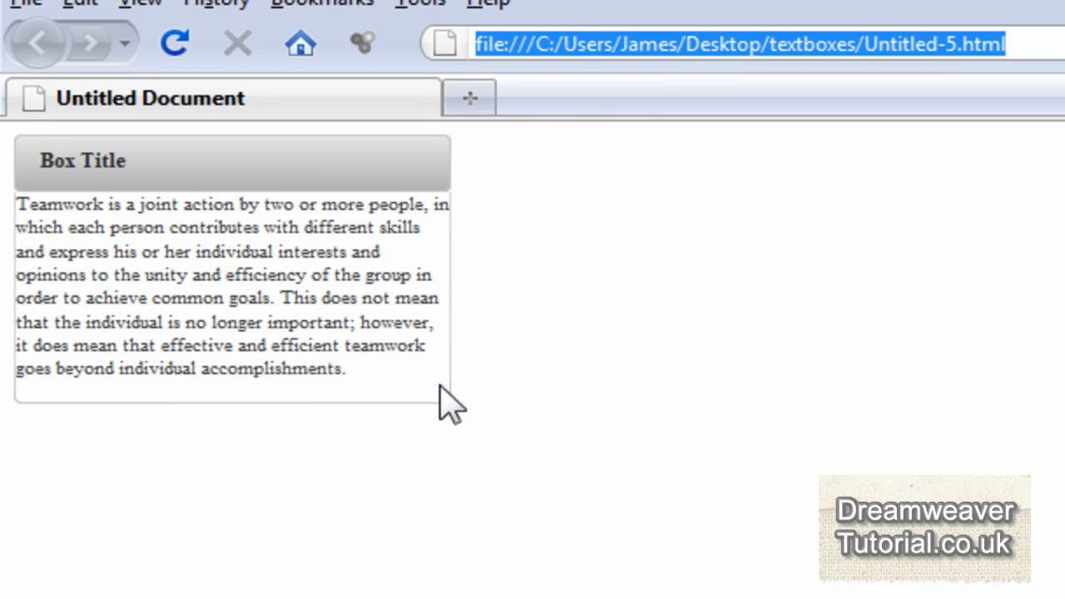
mouse_move(572, 456)
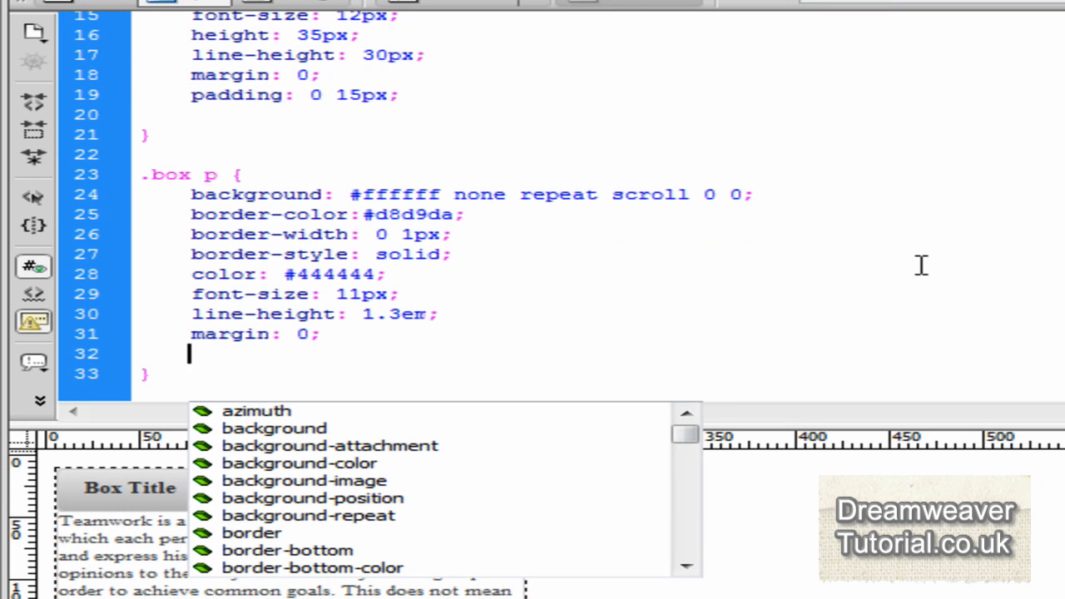
- Add padding: 15px 14px 0 to the .box p rule
type("padding")
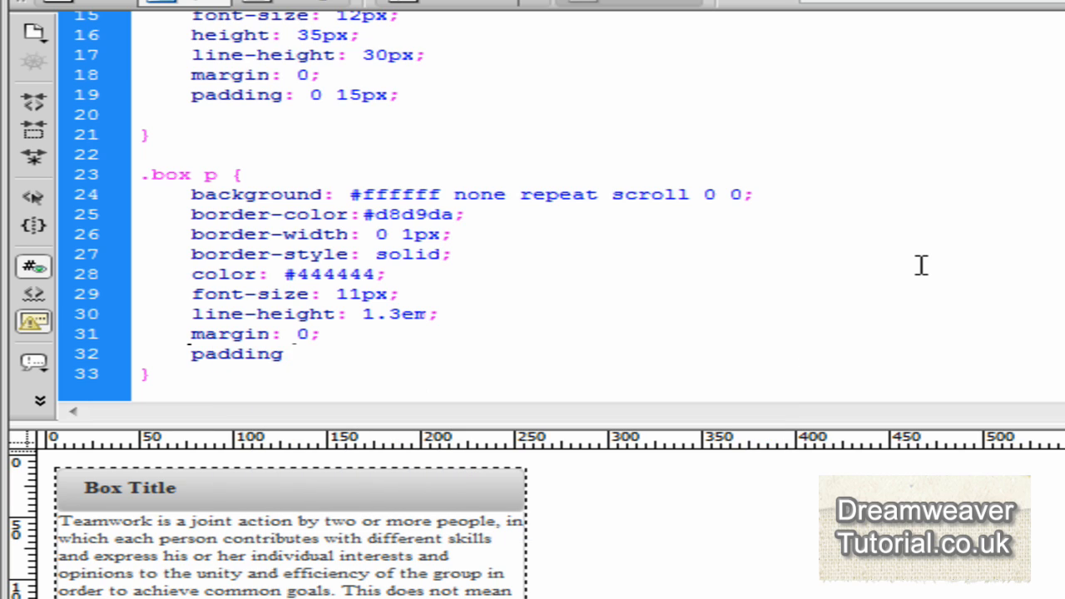
type(": 15")
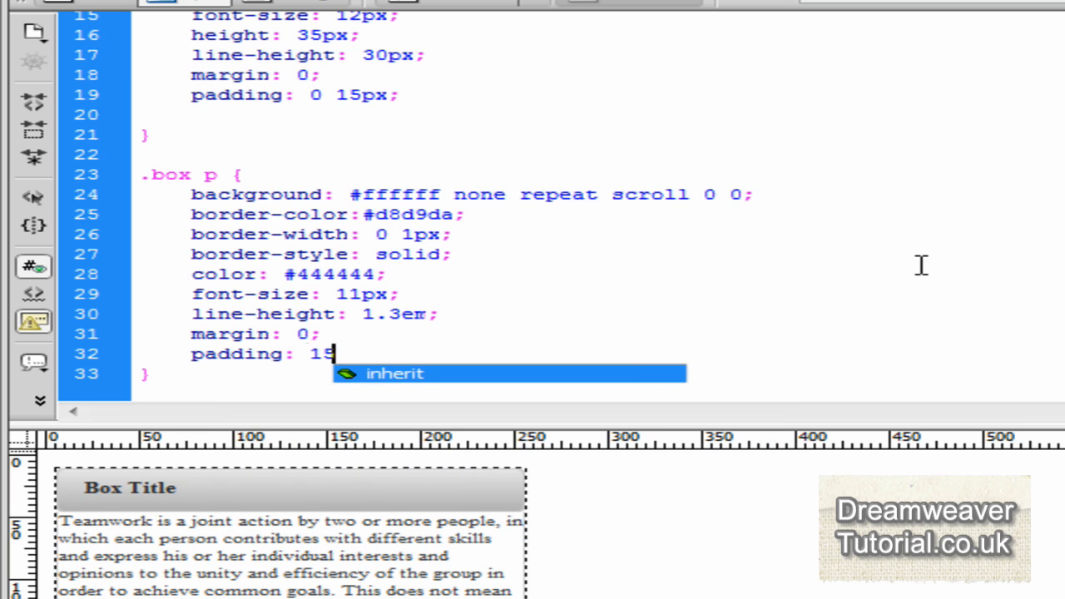
type("px 14")
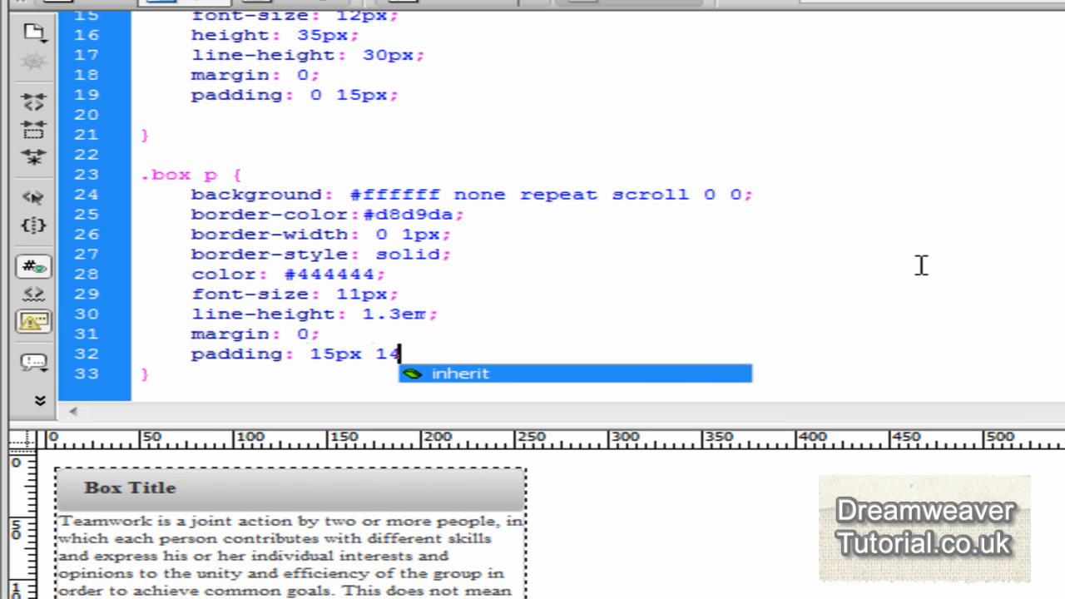
type("px")
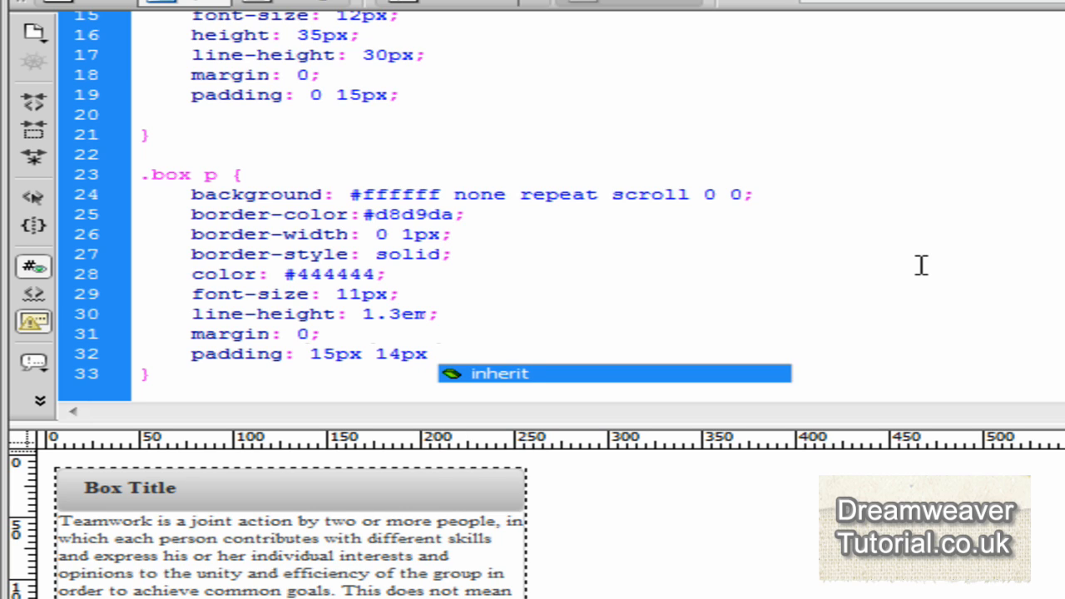
type("0;")
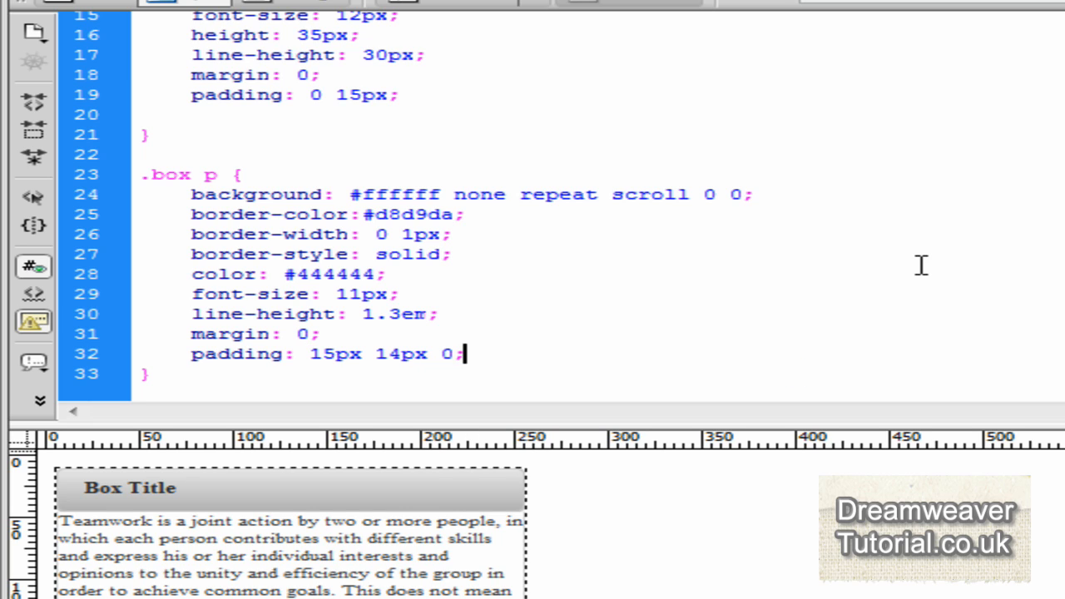
- Add width: 220px to the .box p rule
key("Return")
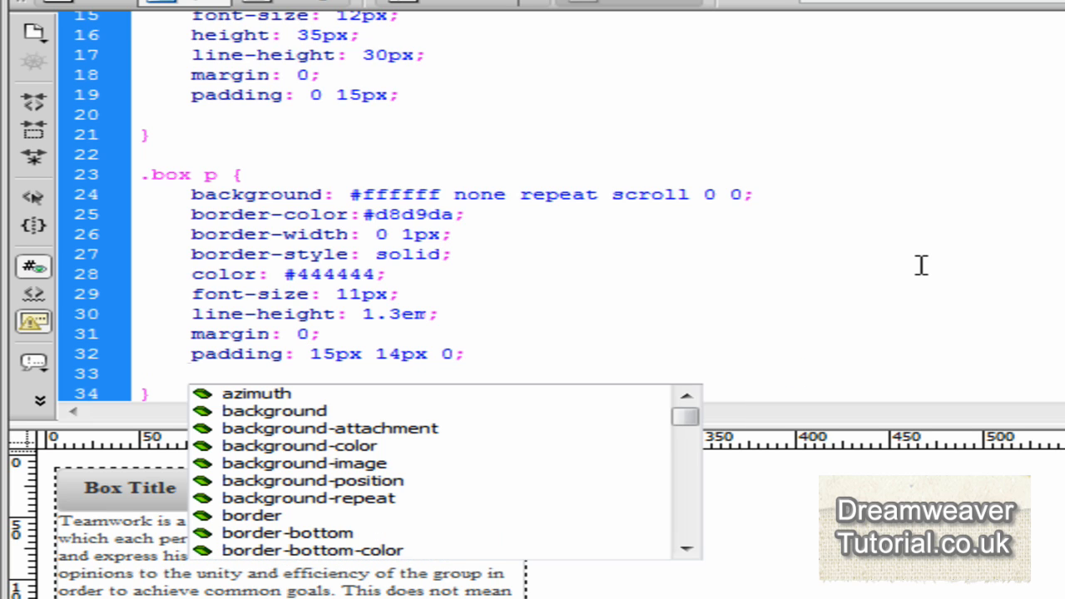
type("width:")
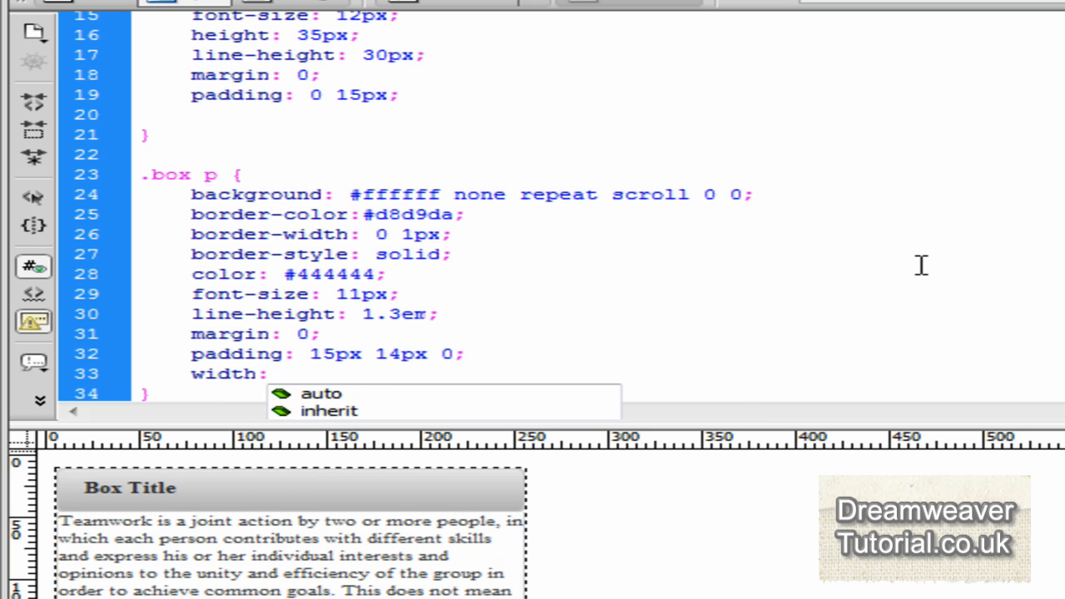
type("22")
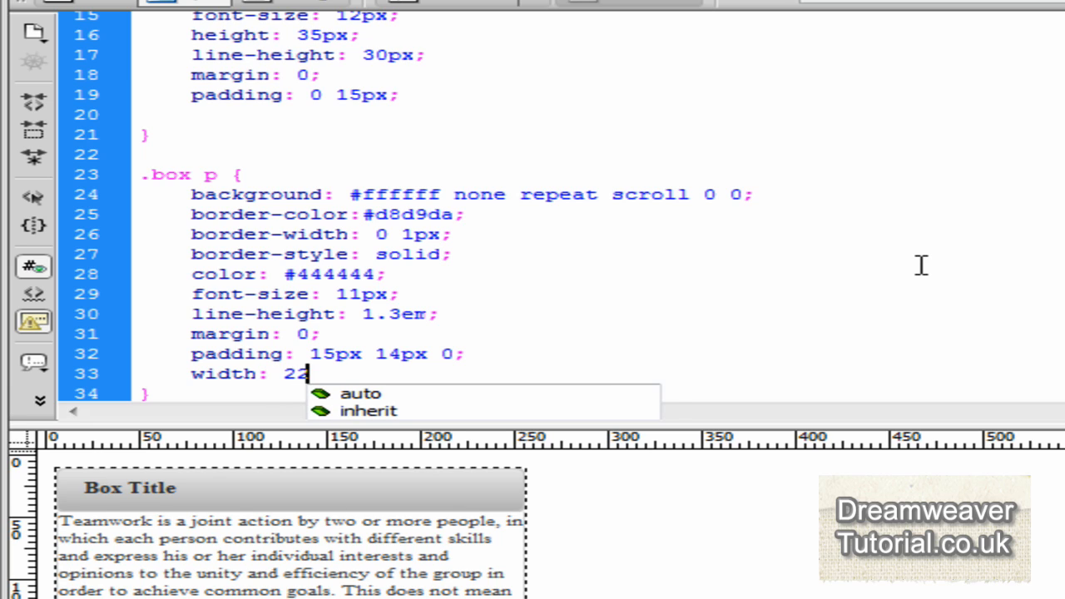
type("0px;")
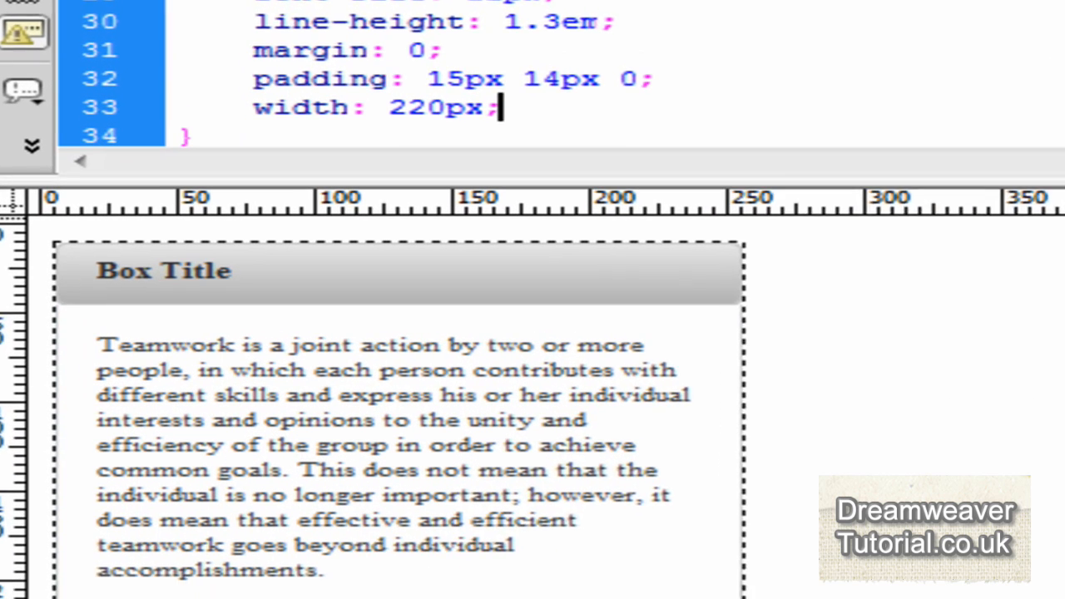
- Switch from boxes.css to the page's HTML Source Code showing the box div
scroll("down", 3)
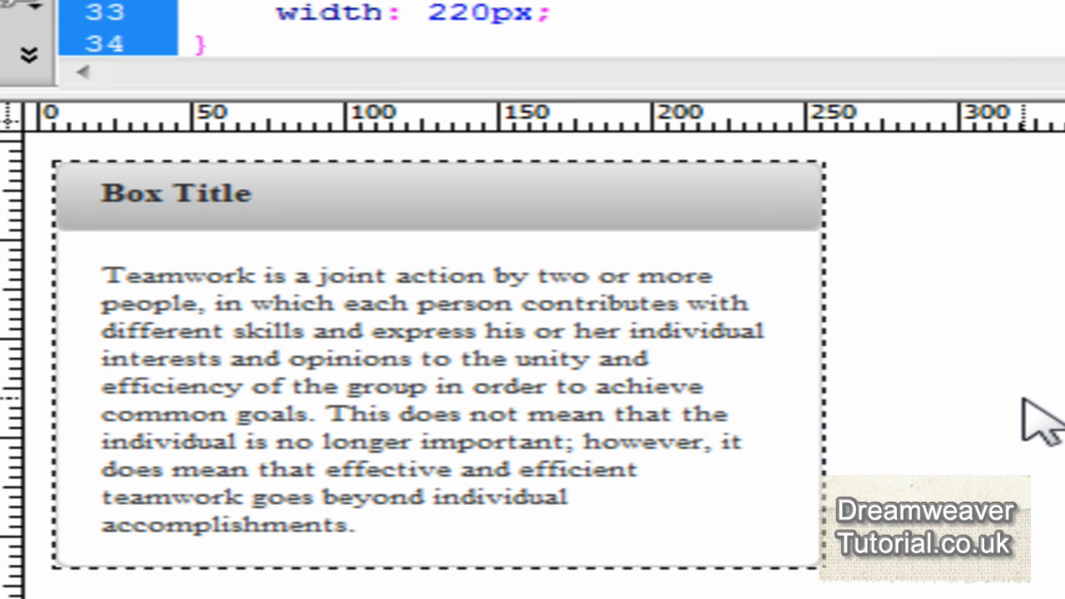
left_click(549, 13)
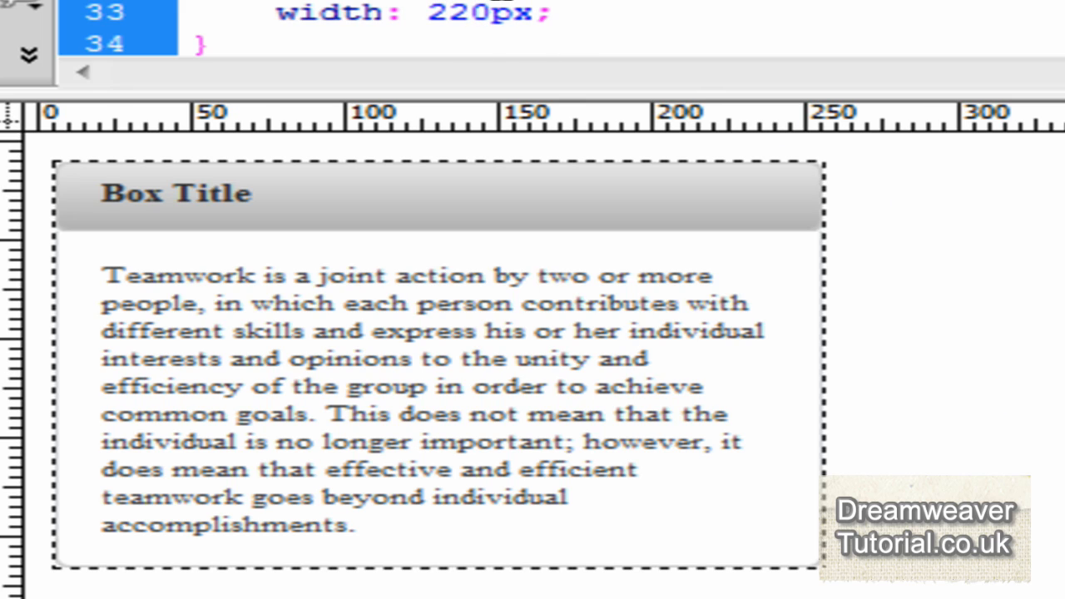
left_click(551, 12)
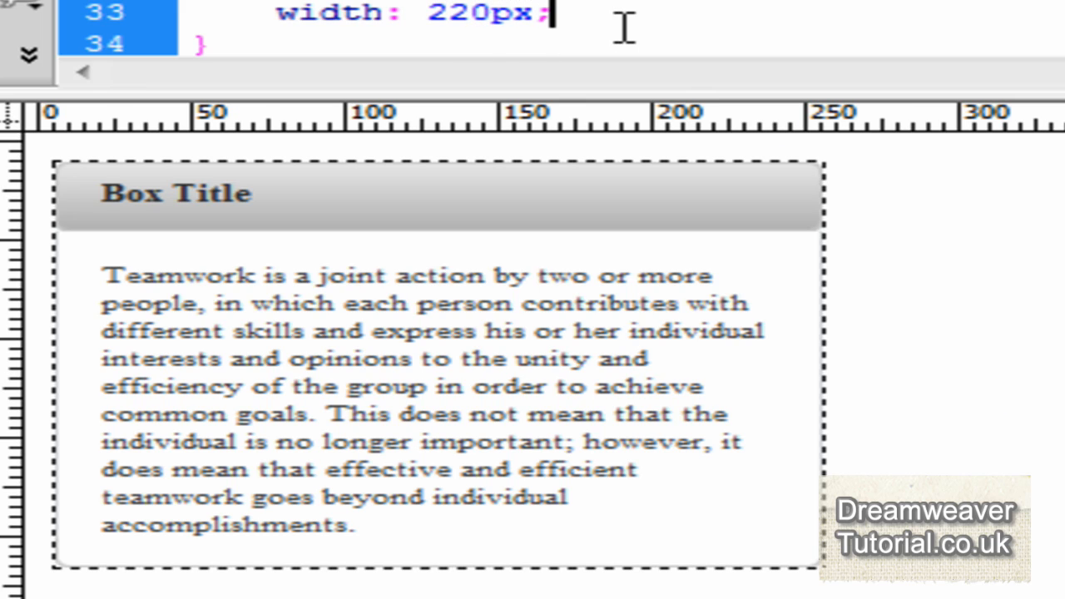
left_click(517, 77)
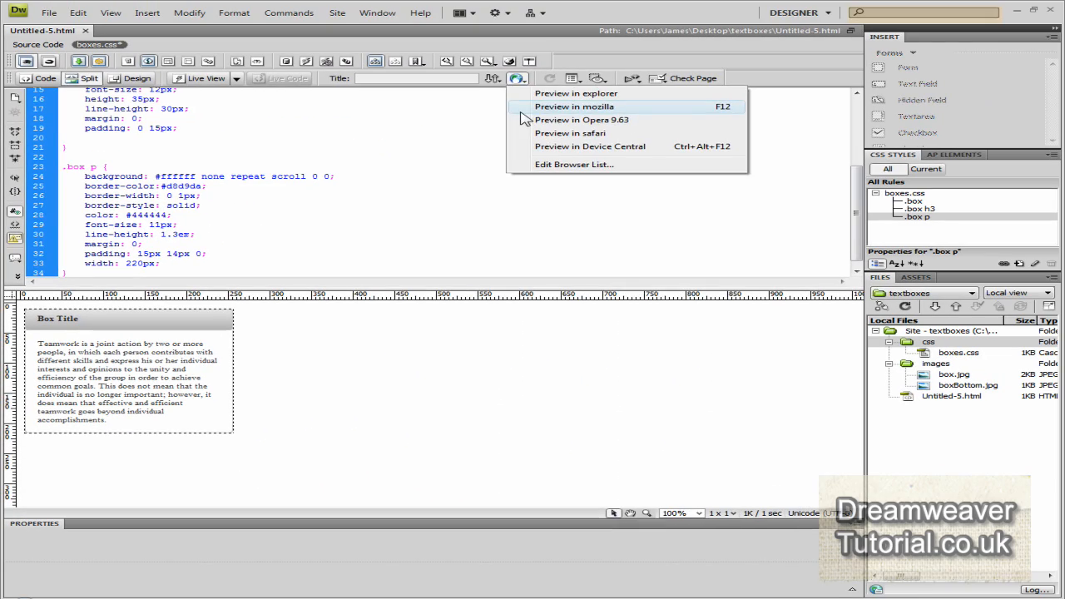
left_click(574, 106)
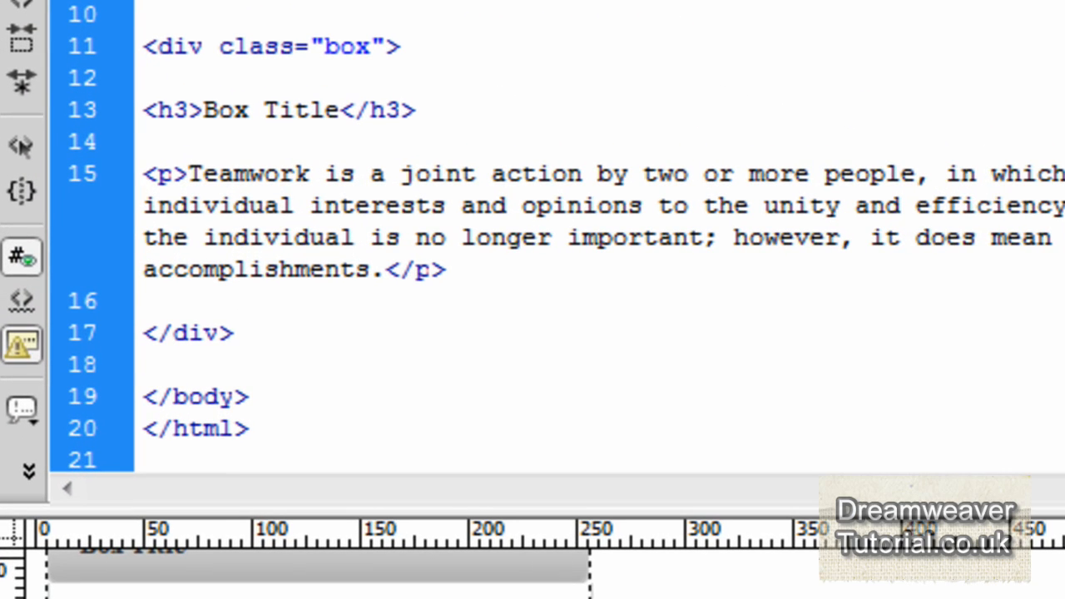
- Add an <!-- end class box --> comment after the first box's closing div
left_click(233, 332)
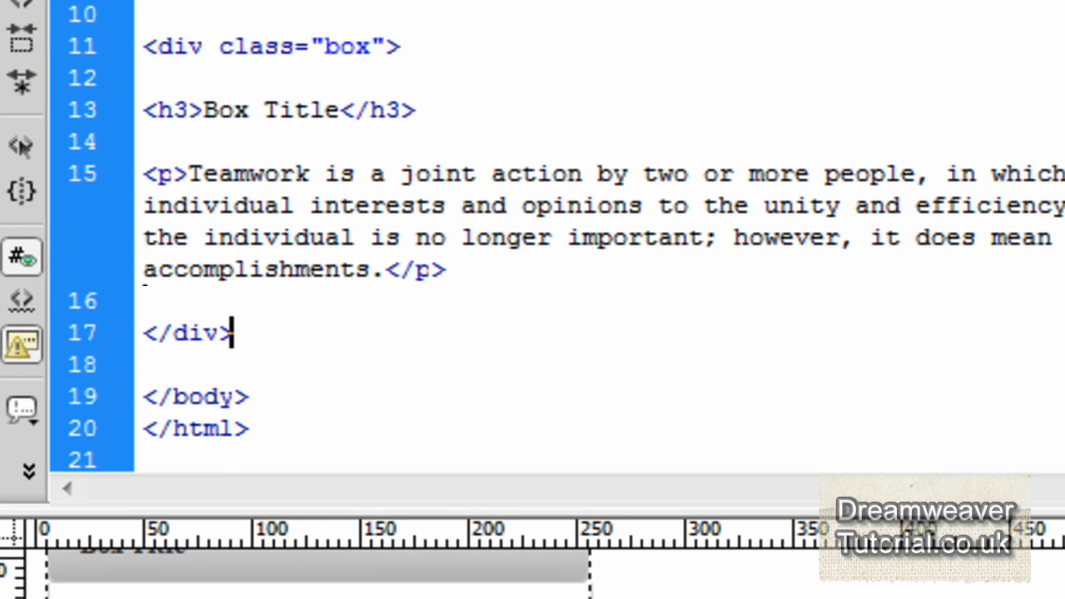
type("<")
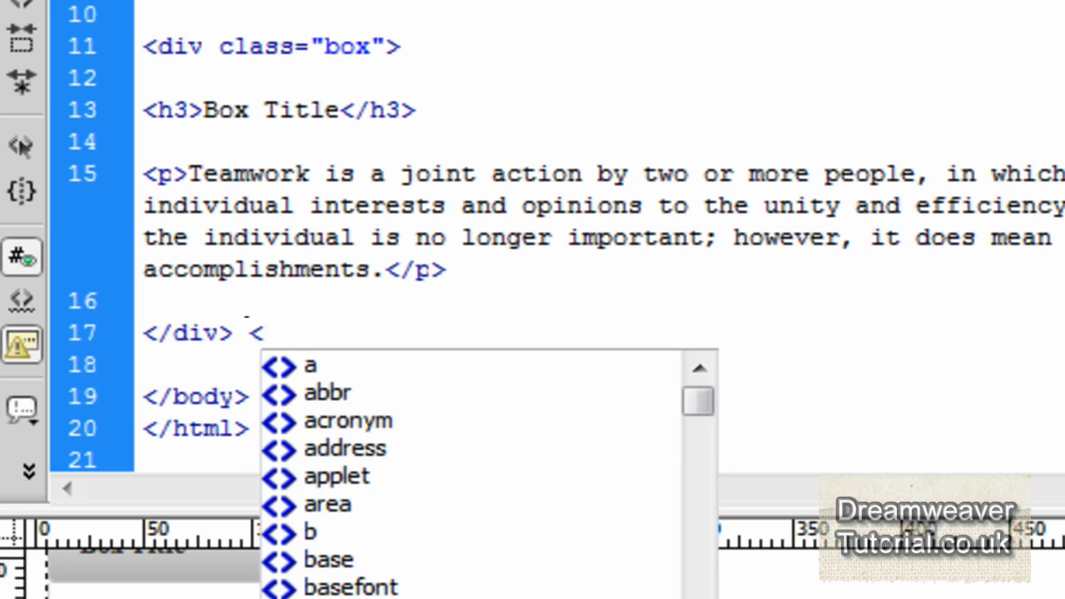
type("!--")
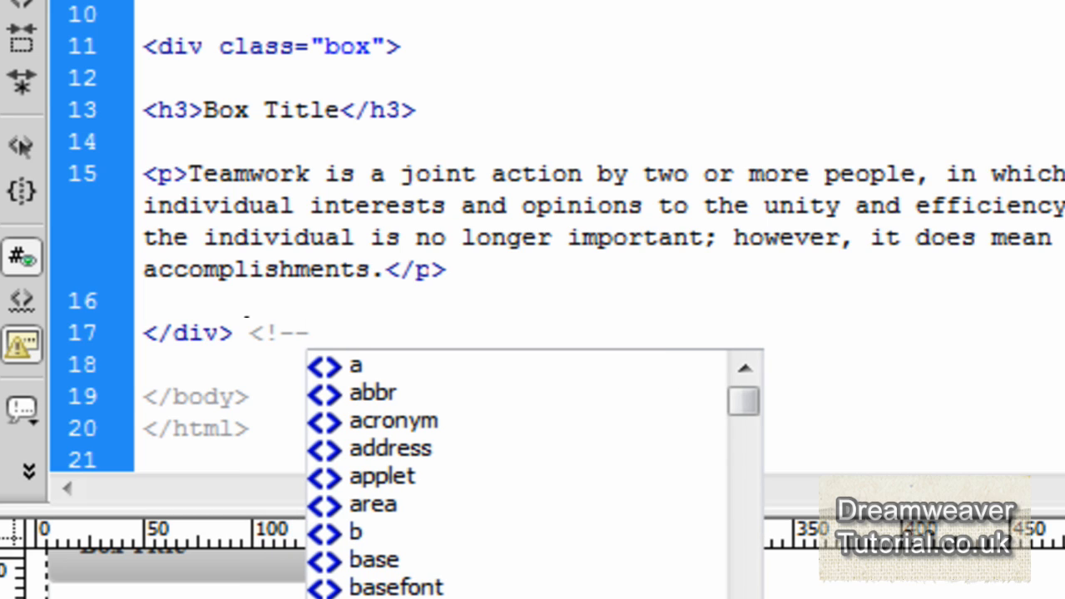
type("end class")
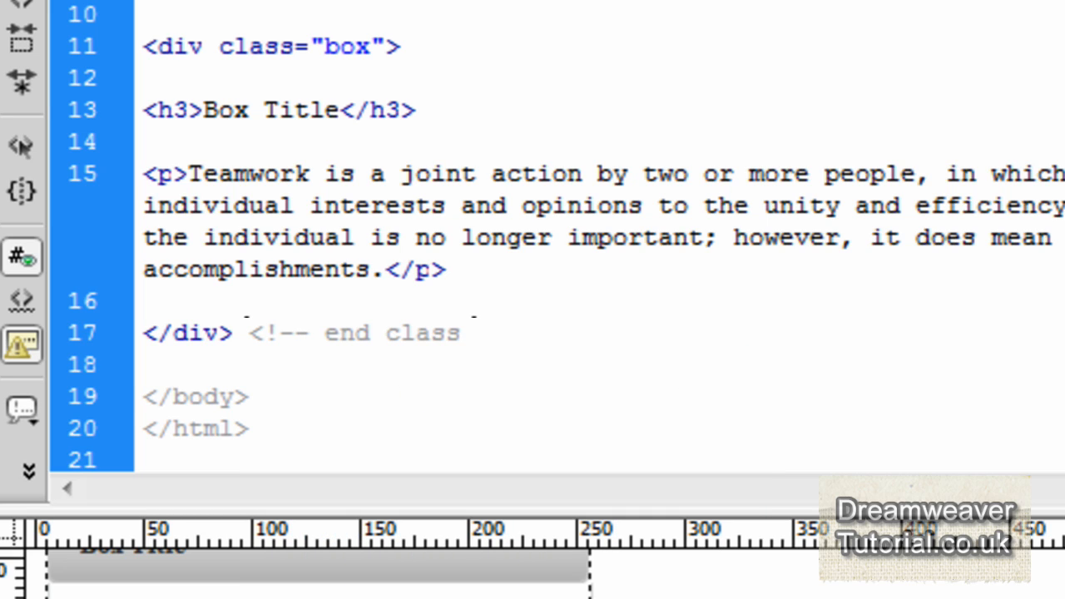
type("box -->")
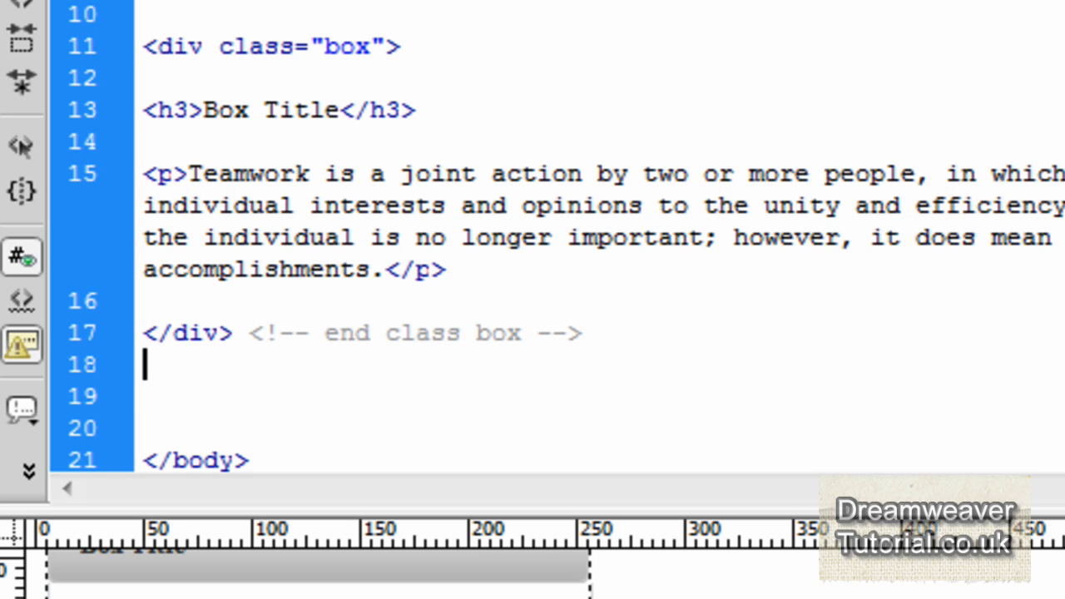
mouse_move(100, 113)
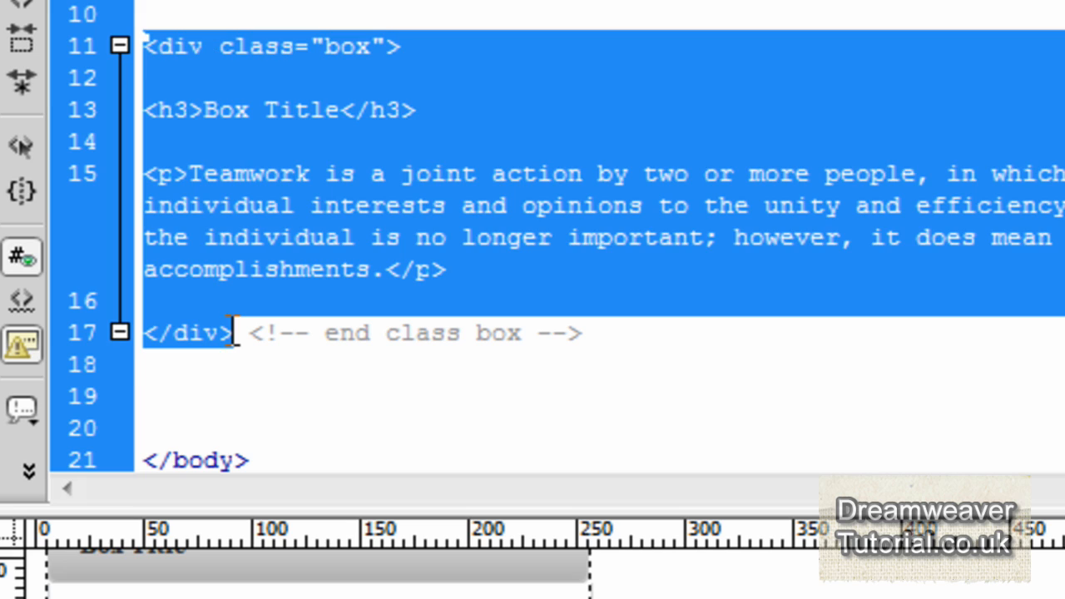
mouse_move(65, 52)
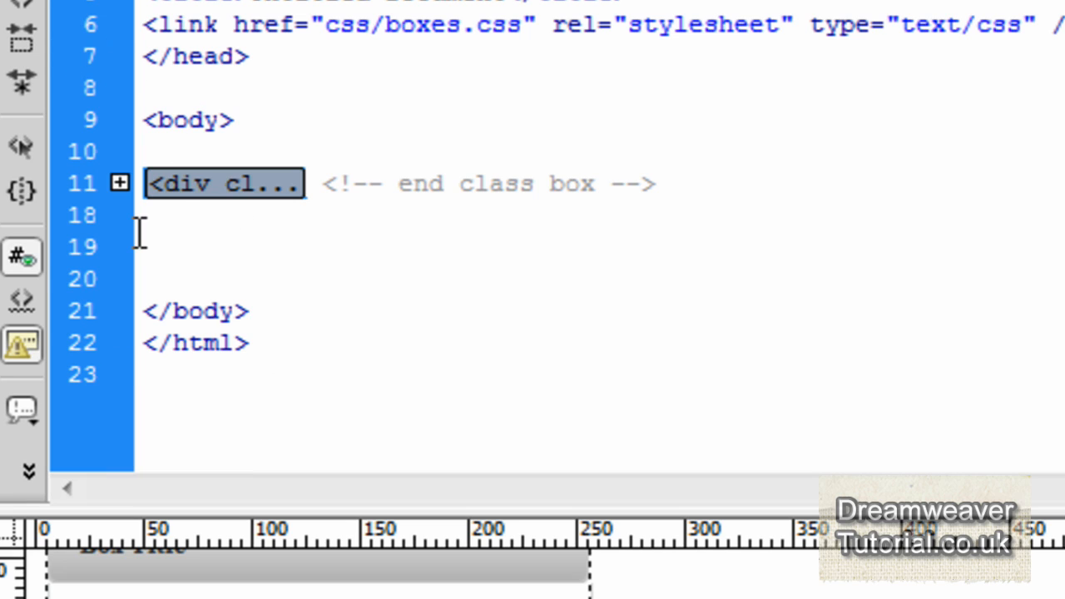
- Insert a second <div class="box"></div> below the first box
type("<")
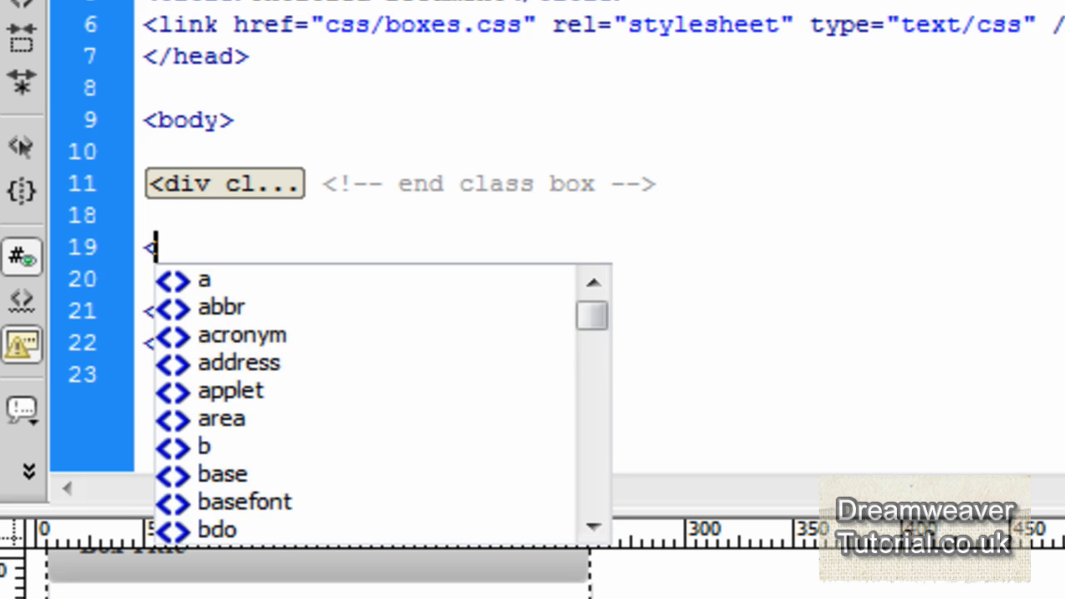
type("div class=\"\"></div>")
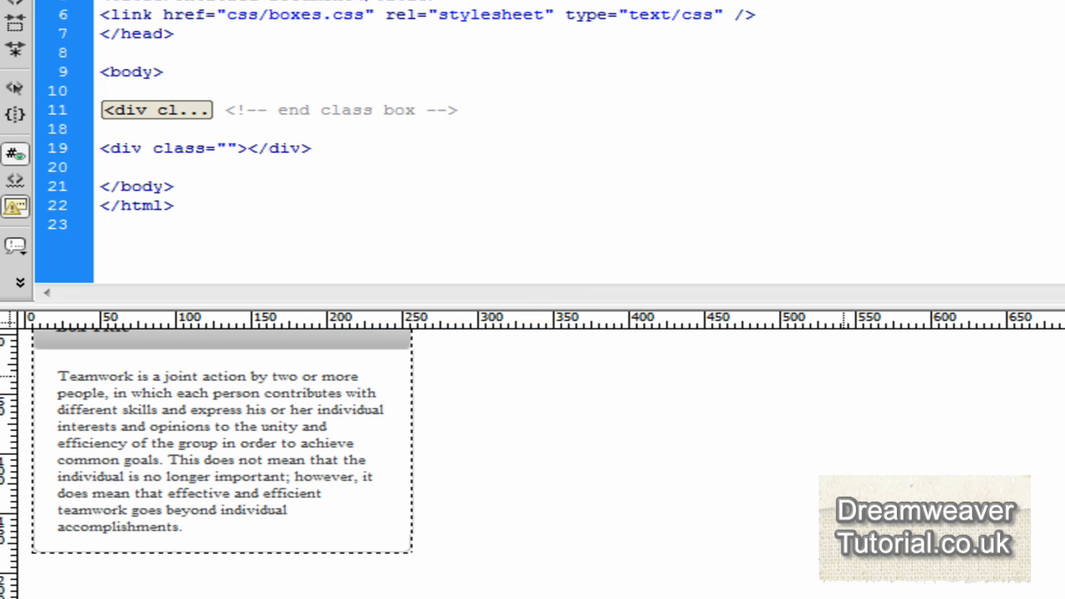
type("box")
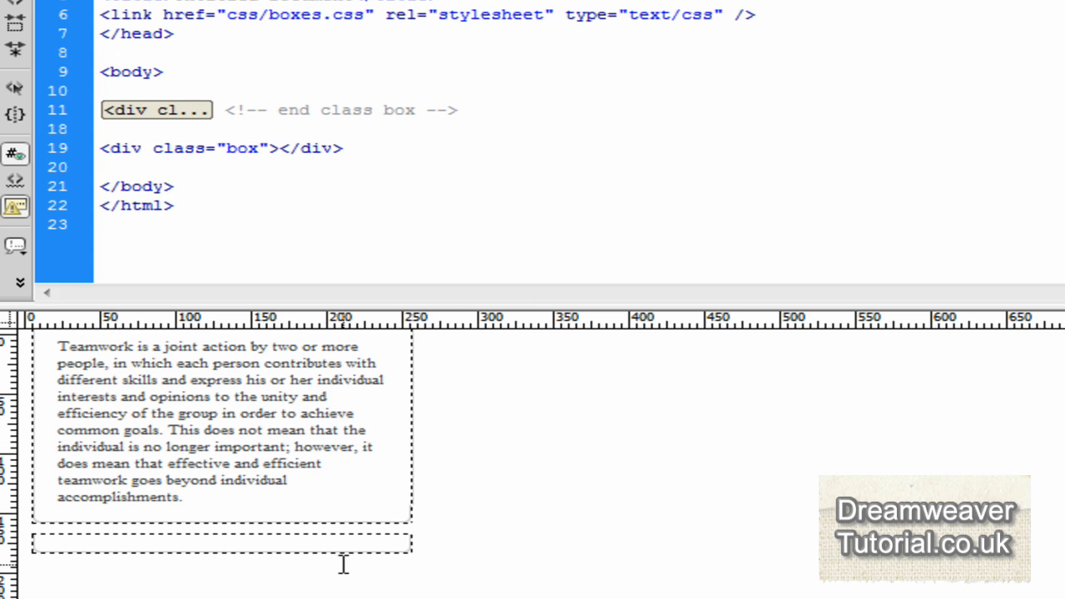
left_click(171, 186)
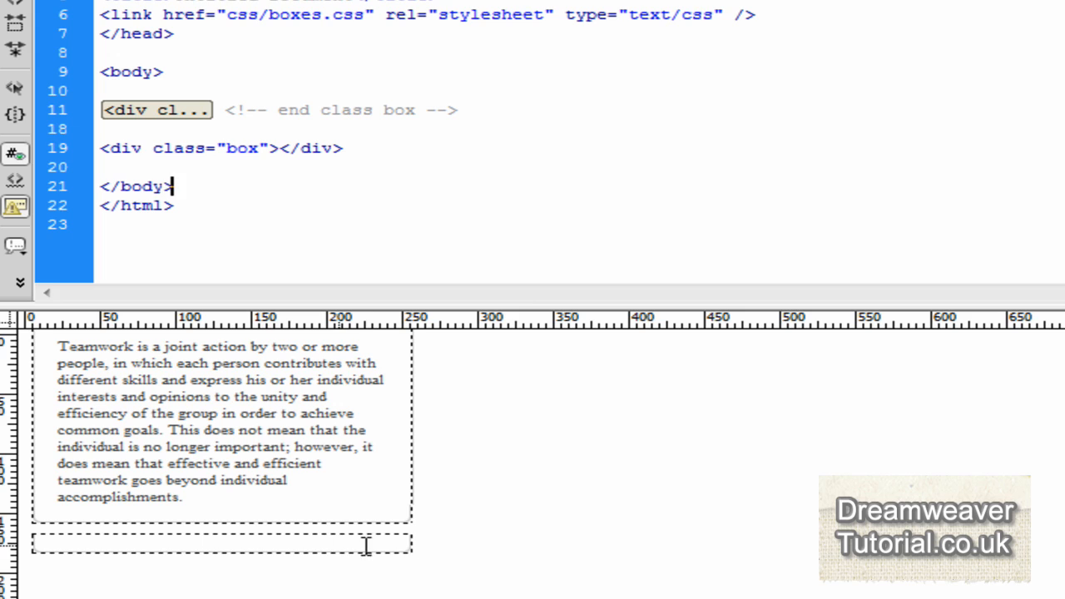
- Open up the new div with empty lines inside it
left_click(220, 543)
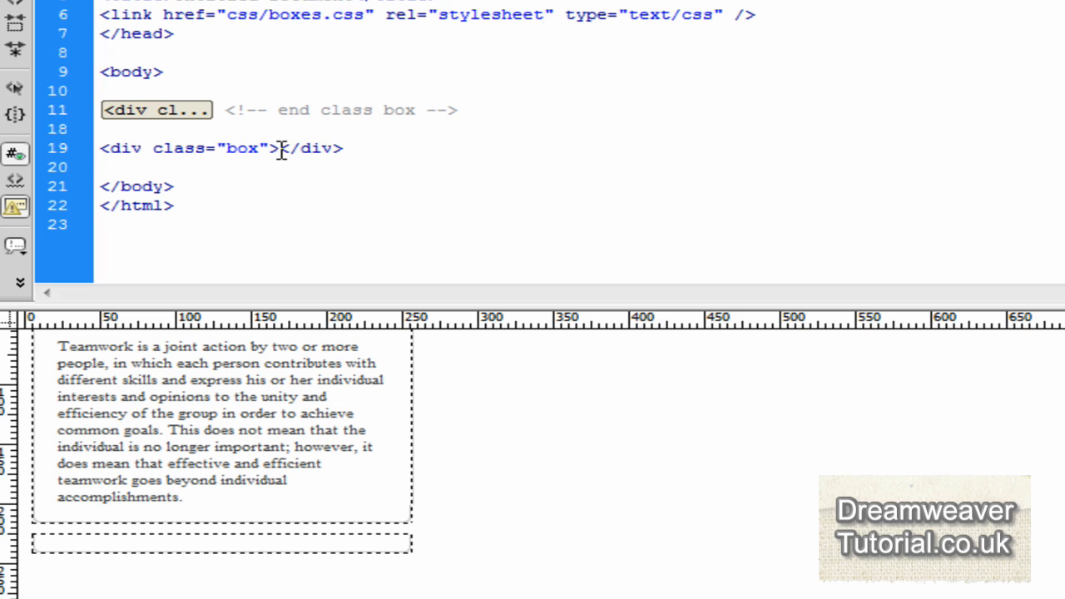
key("Return")
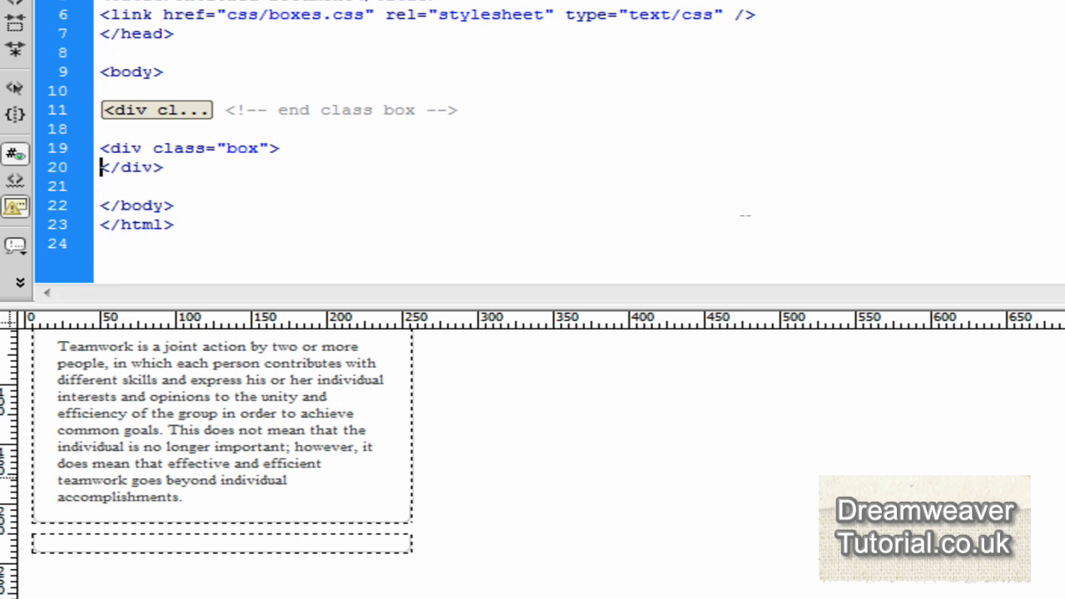
key("Return")
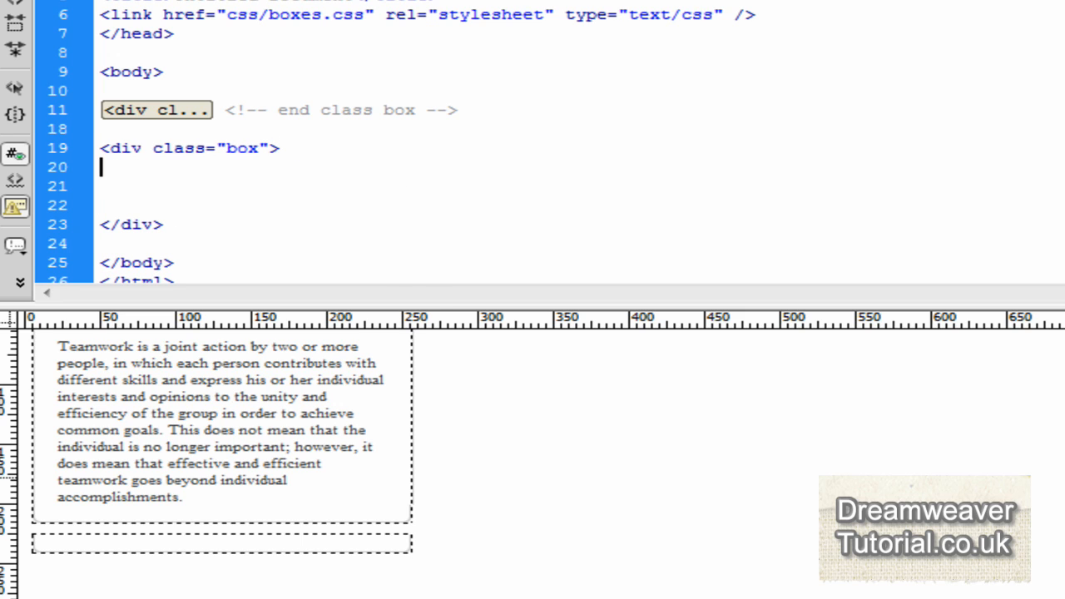
- Add an h3 heading reading 'second box' inside the new div
type("<h")
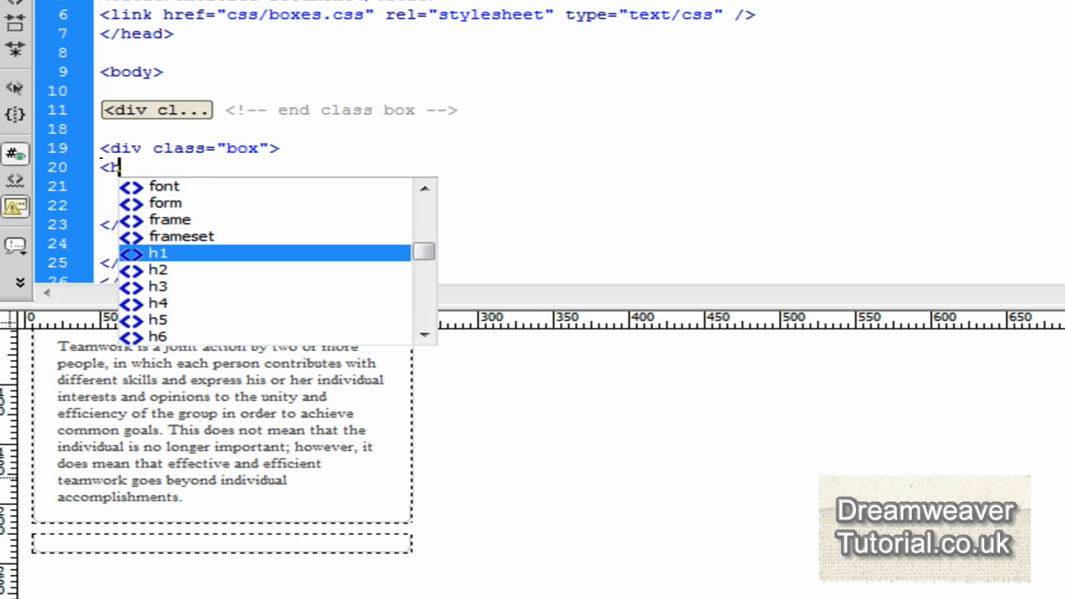
type("3></h3>")
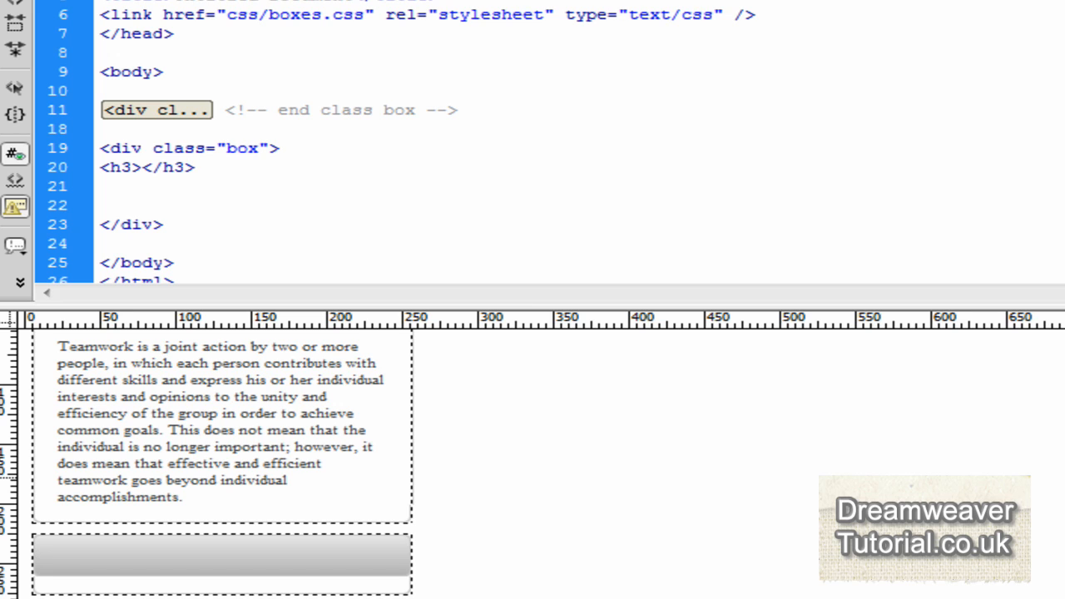
left_click(193, 167)
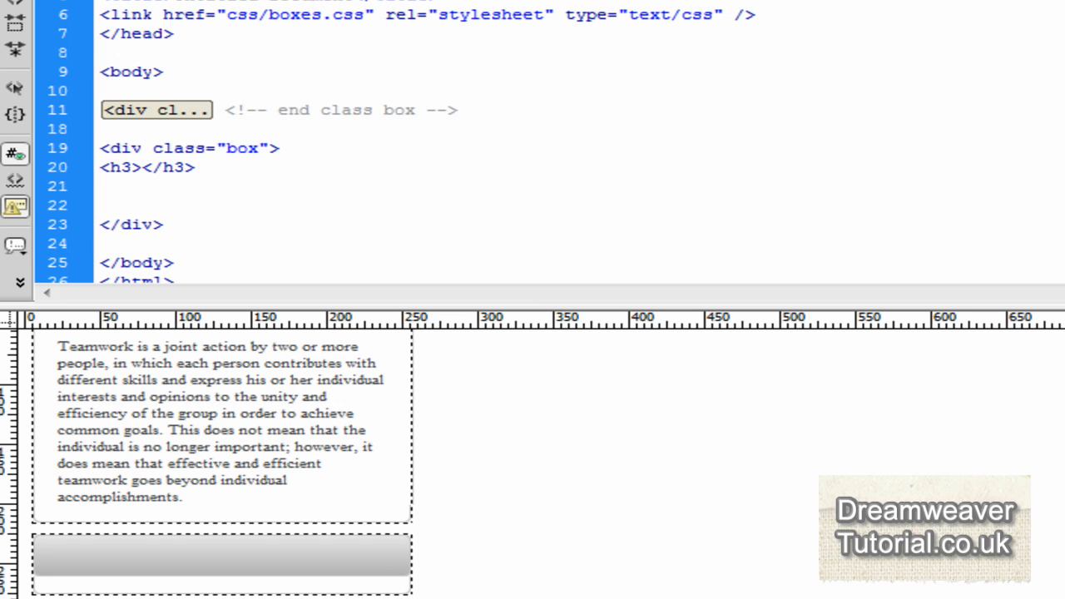
type("second box")
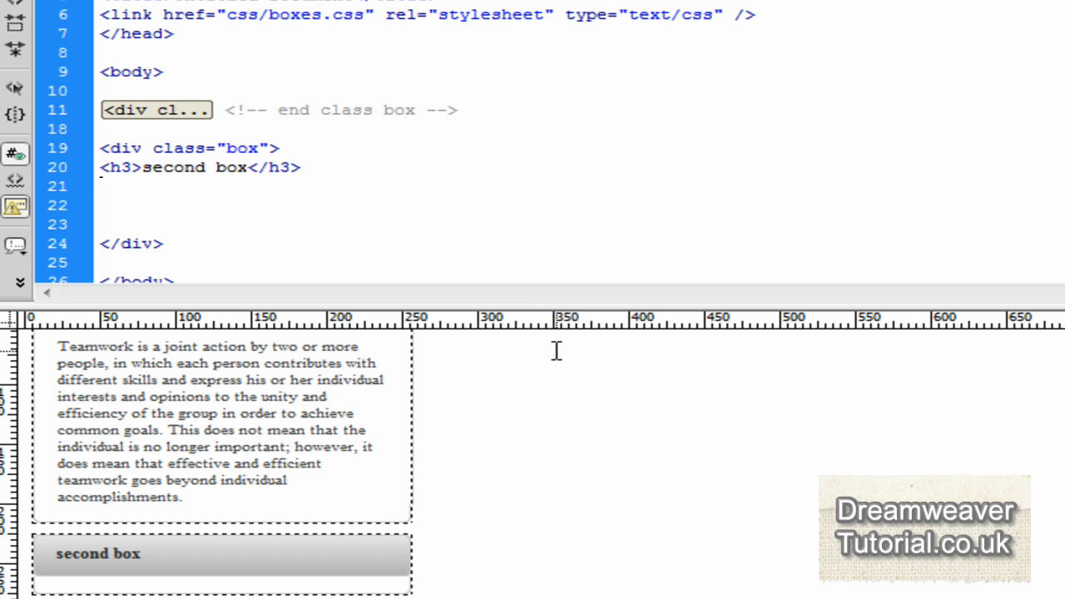
- Add a paragraph reading 'this is the text for the second box. yay!'
type("<p></p>")
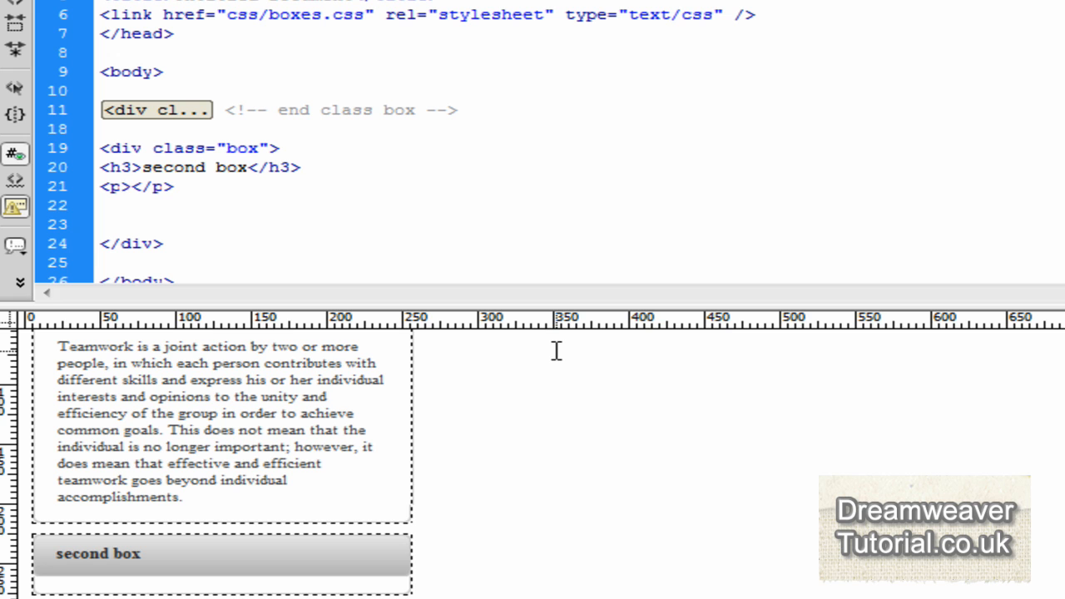
type("this is")
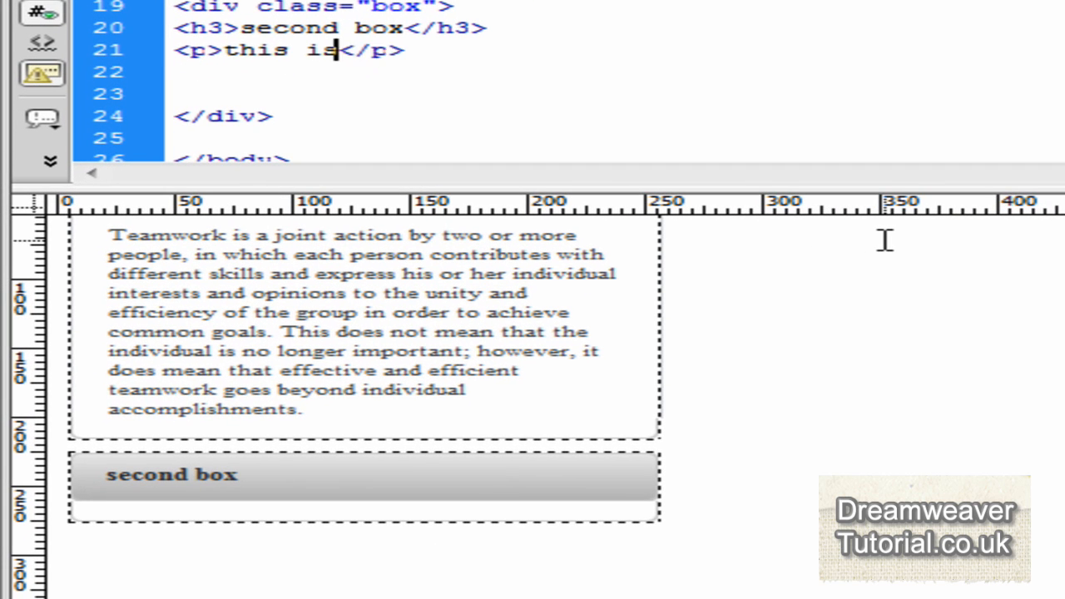
type("the text for")
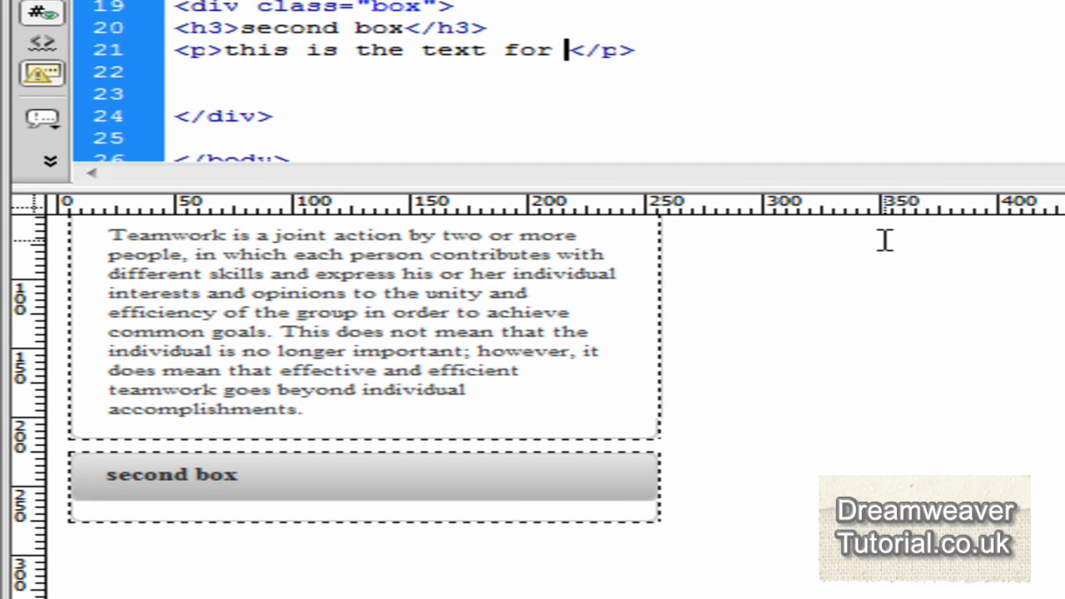
type("the second box")
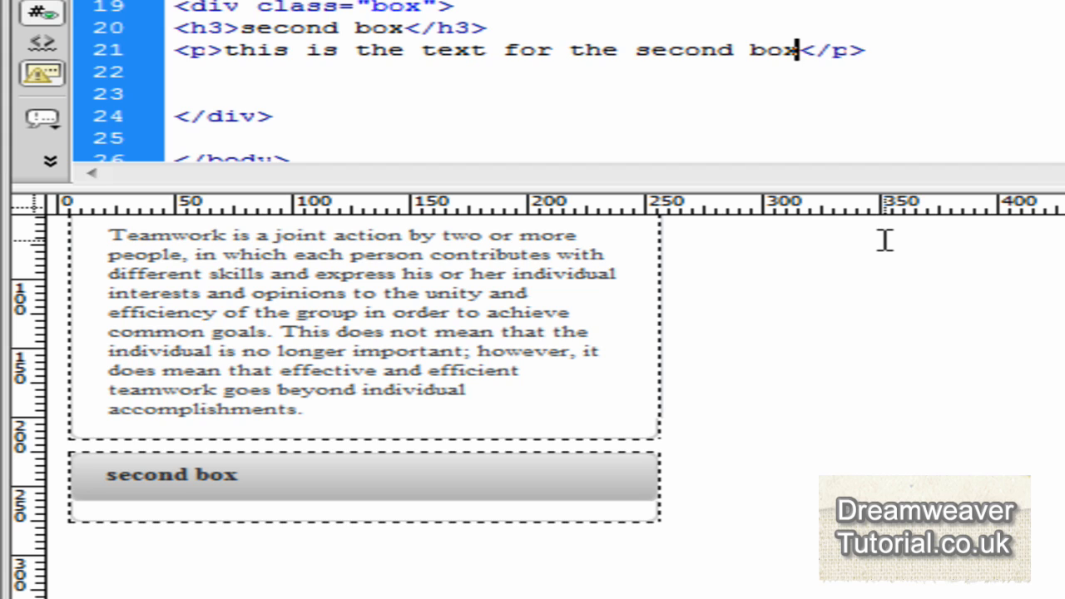
type(". yaya")
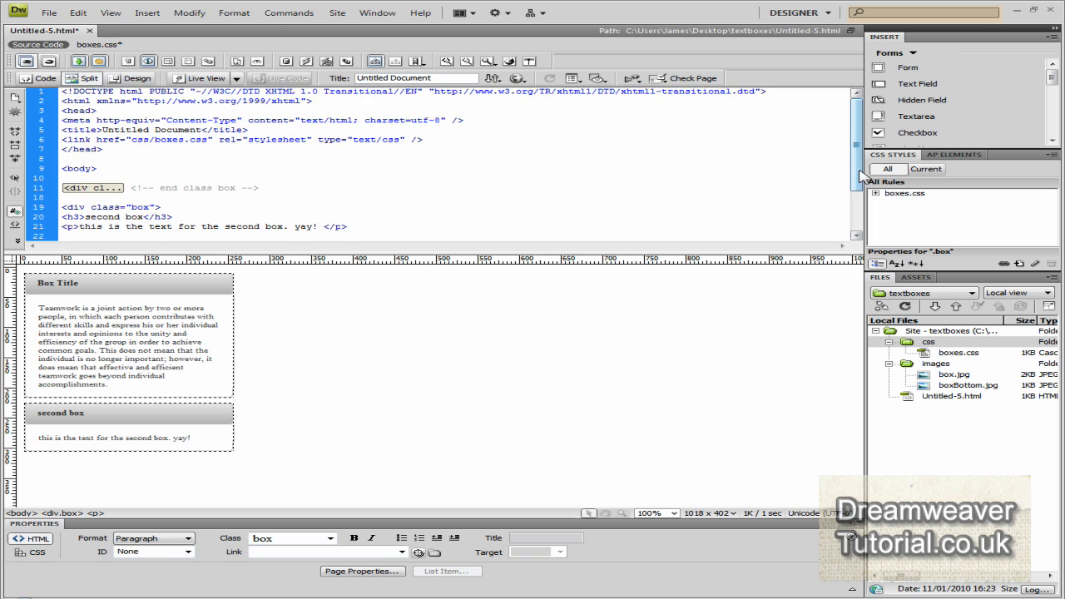
scroll("down", 3)
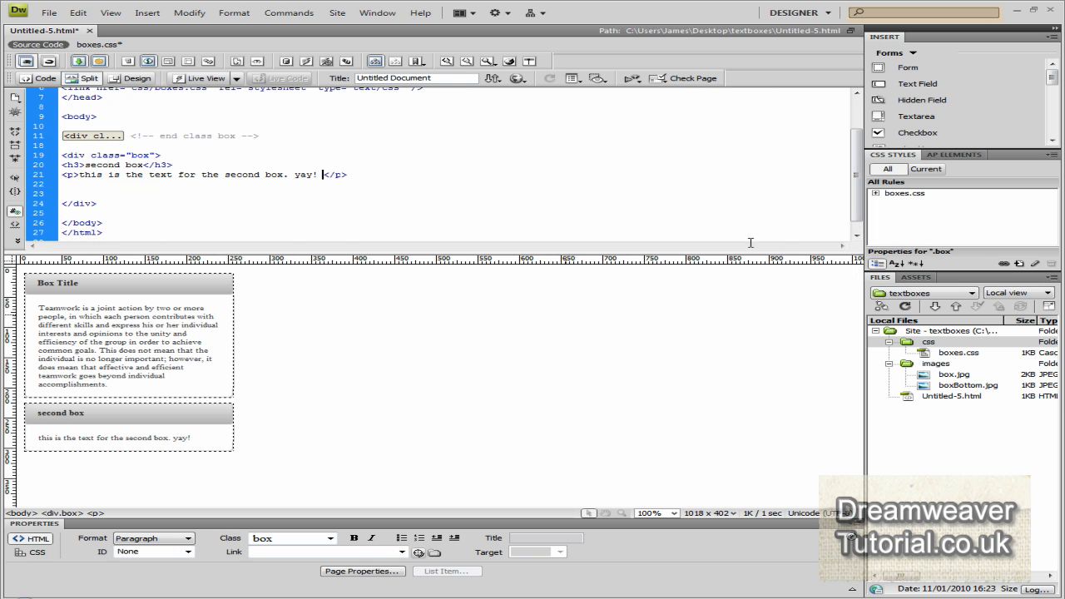